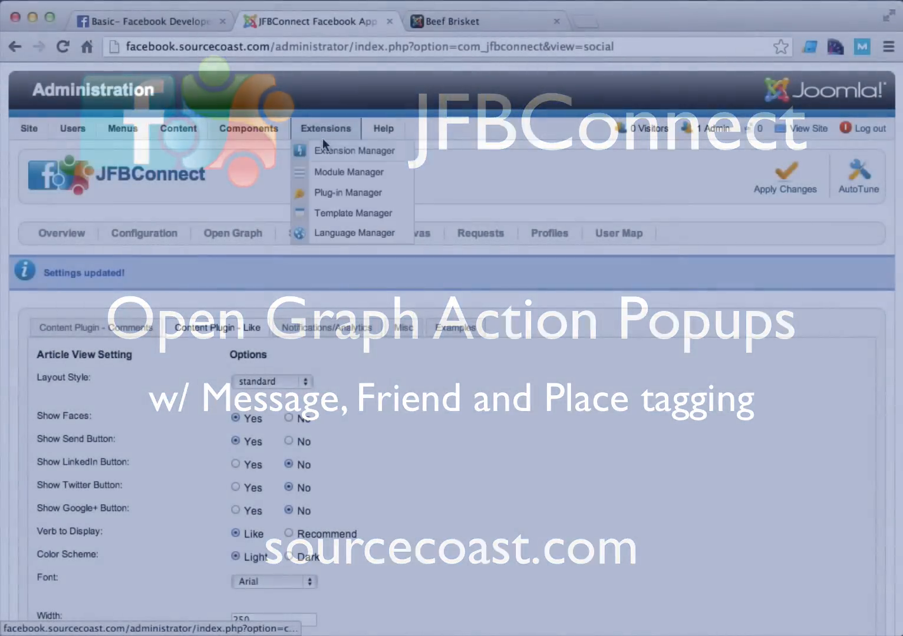
Step: Set the SCLogin module's status to Published in the Module Manager and save & close it
click(349, 172)
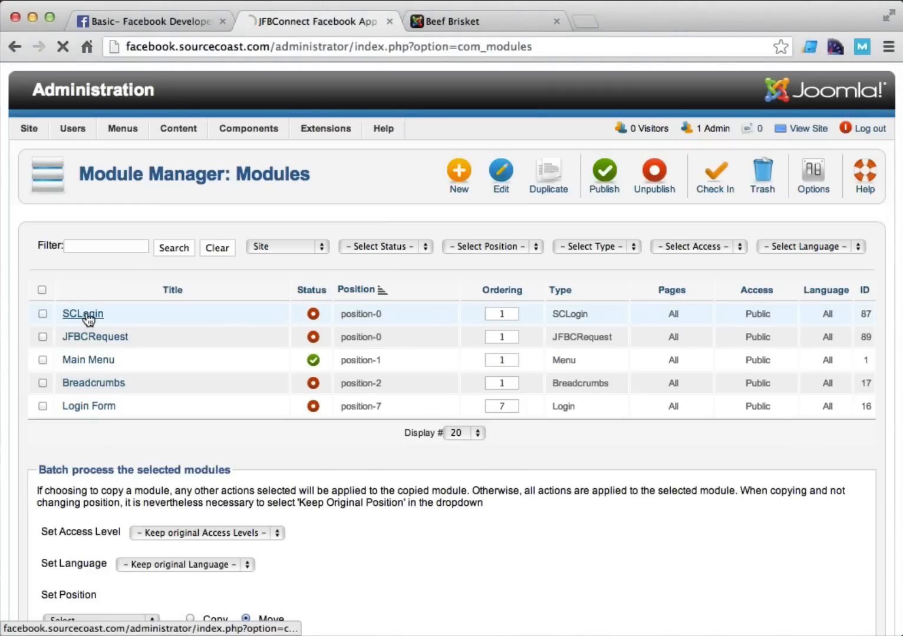
click(82, 314)
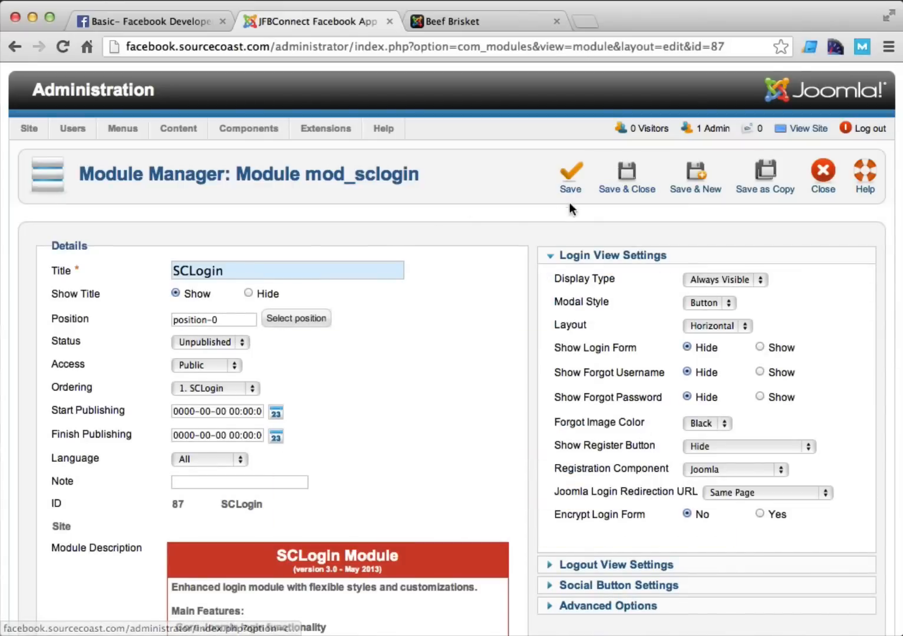
click(209, 342)
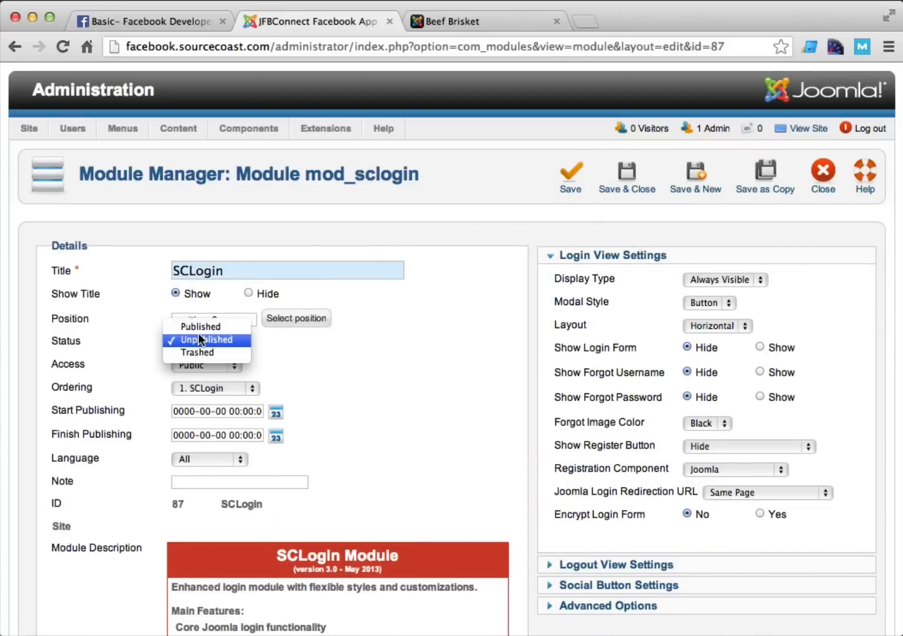
click(200, 326)
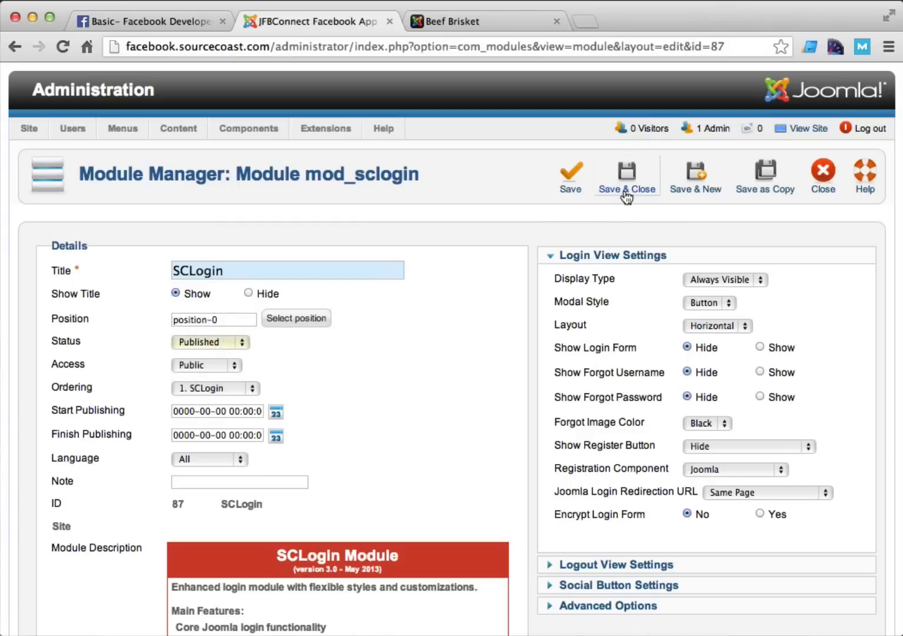
click(626, 177)
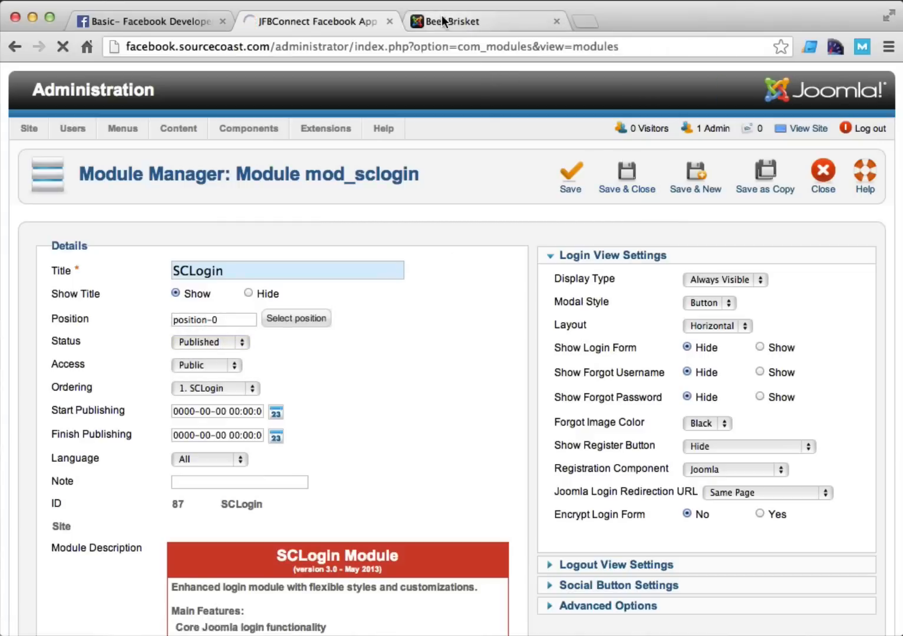
Step: Log in with Facebook on the Beef Brisket page, approve the app, then head back to admin Components
click(469, 21)
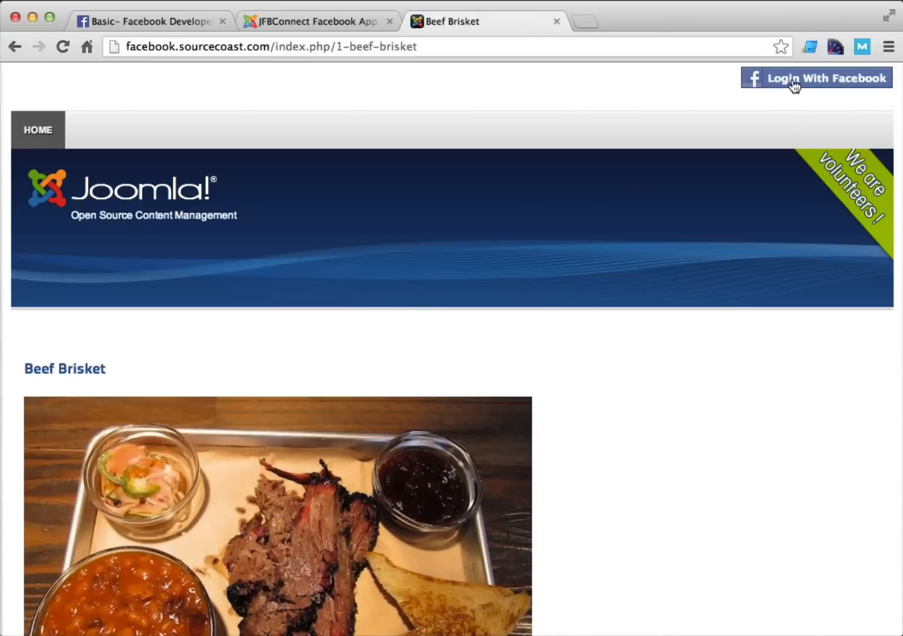
click(815, 78)
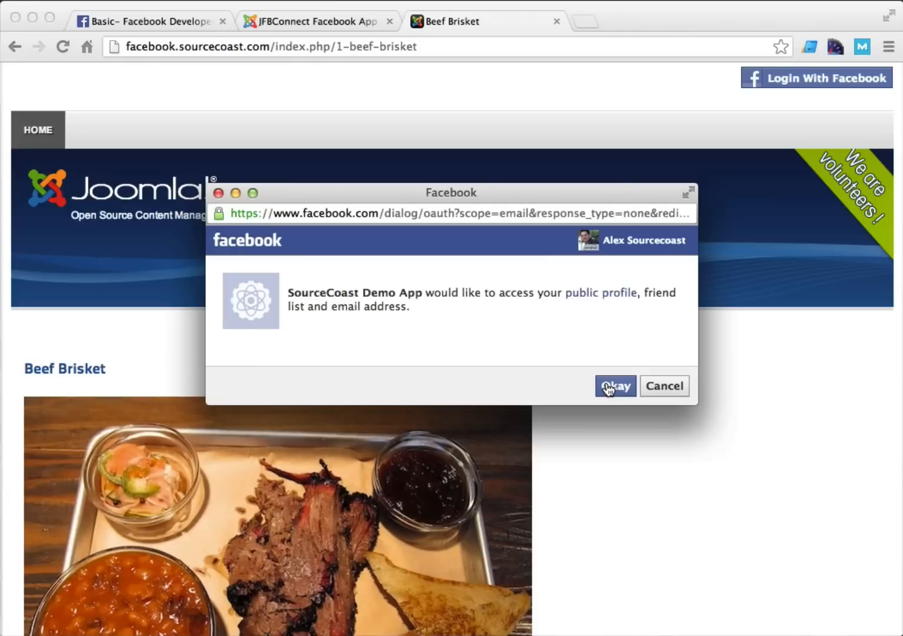
mouse_move(555, 329)
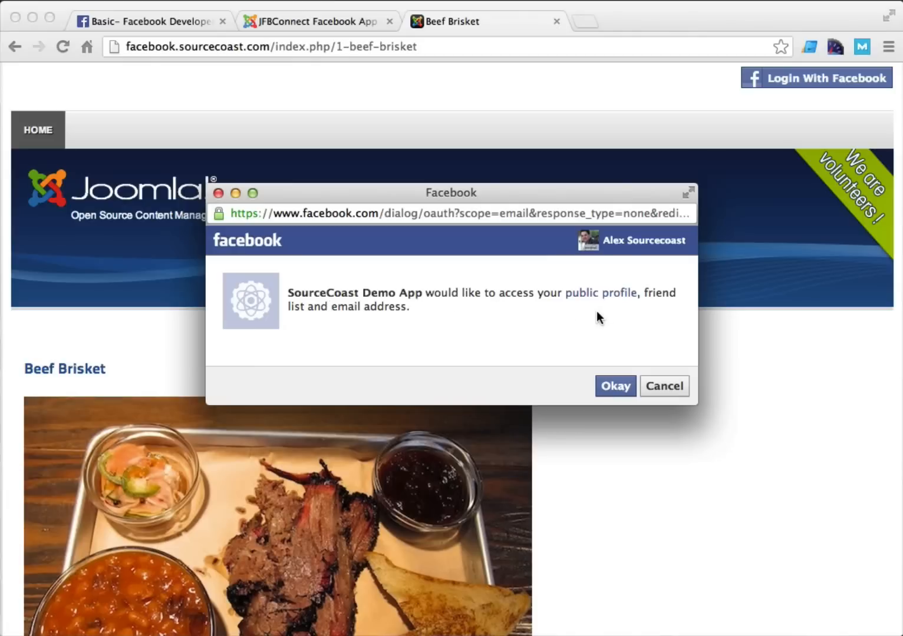
mouse_move(365, 322)
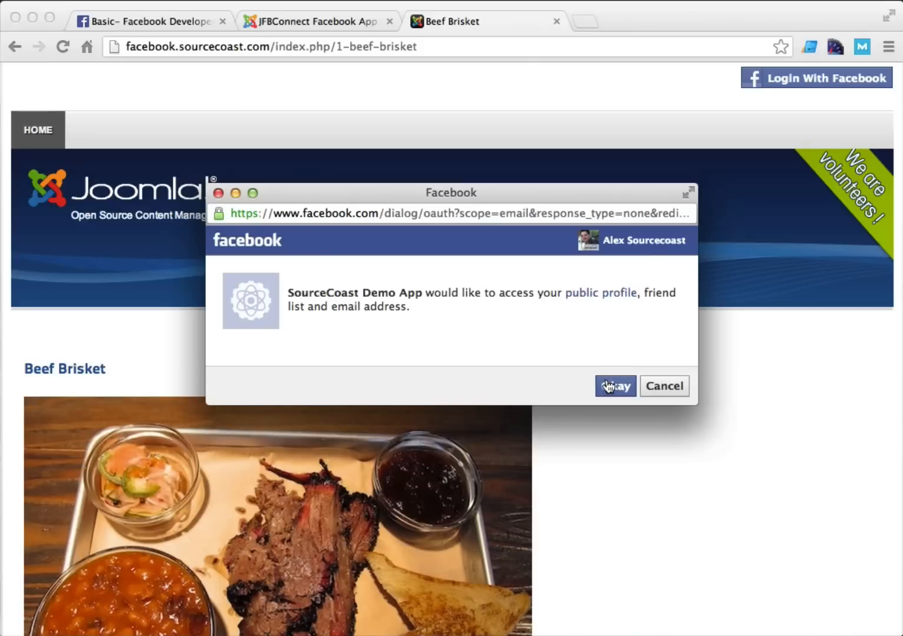
click(615, 387)
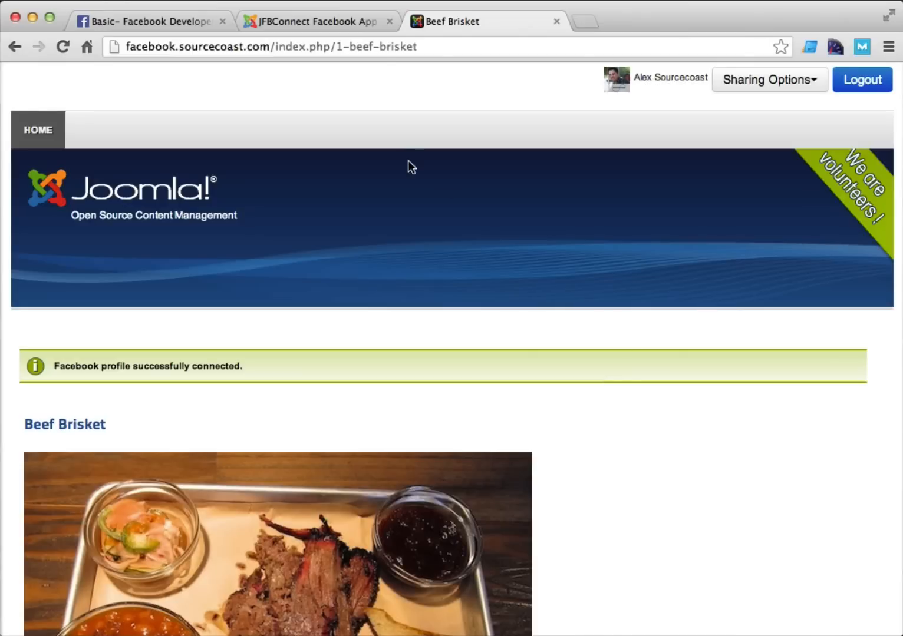
click(316, 21)
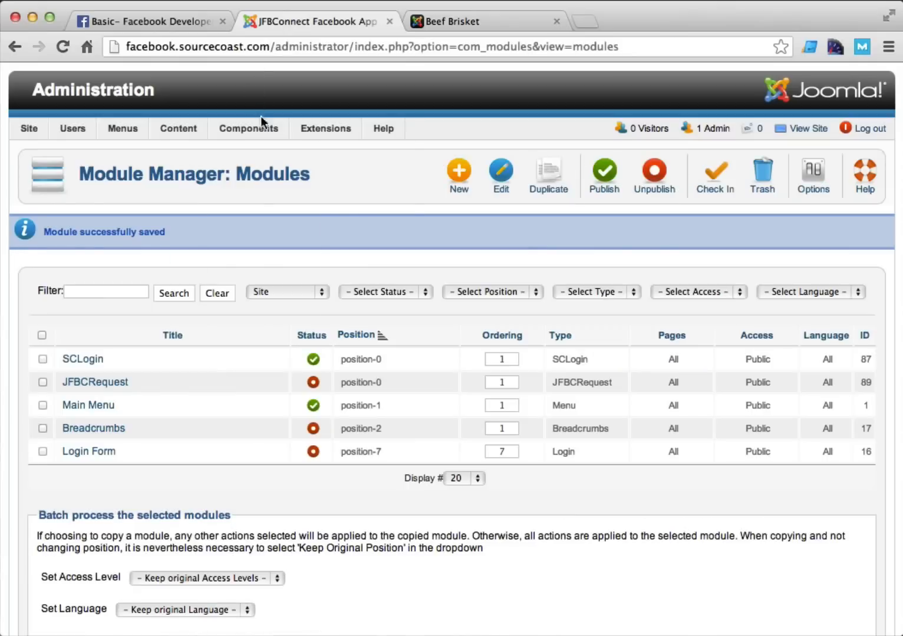
click(247, 127)
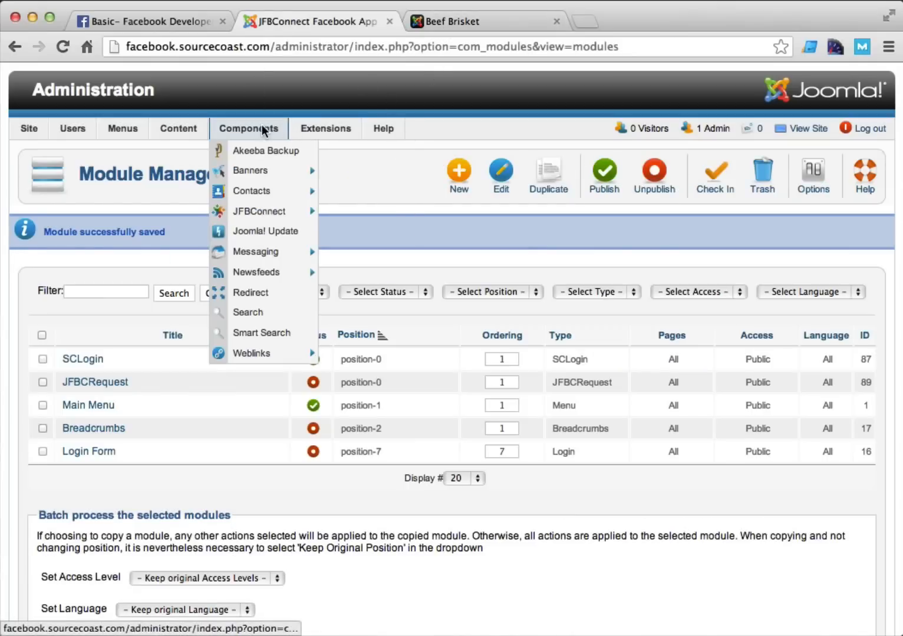
mouse_move(260, 211)
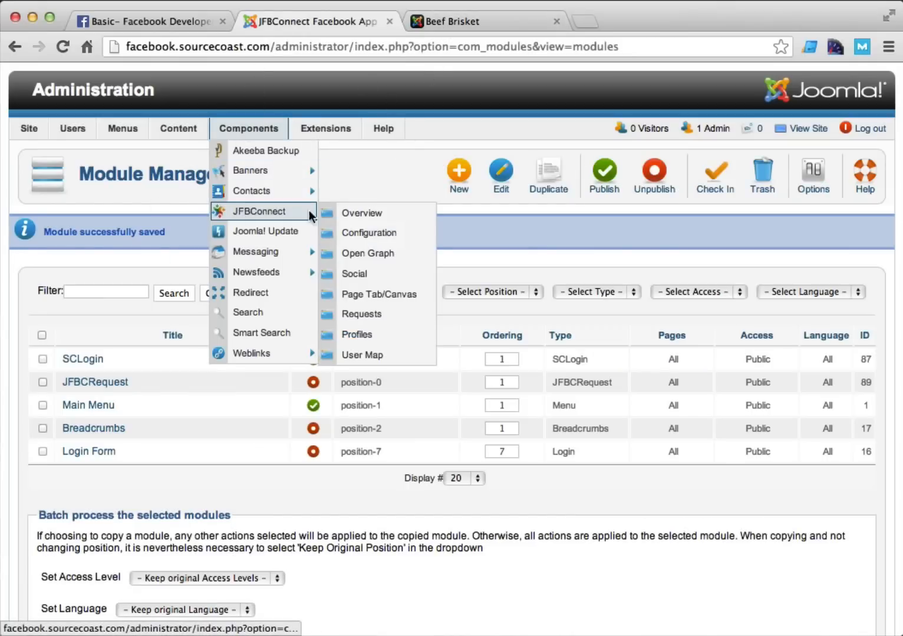
Step: Create a new Open Graph story with action type 'eat' and new object type 'meal'
click(147, 21)
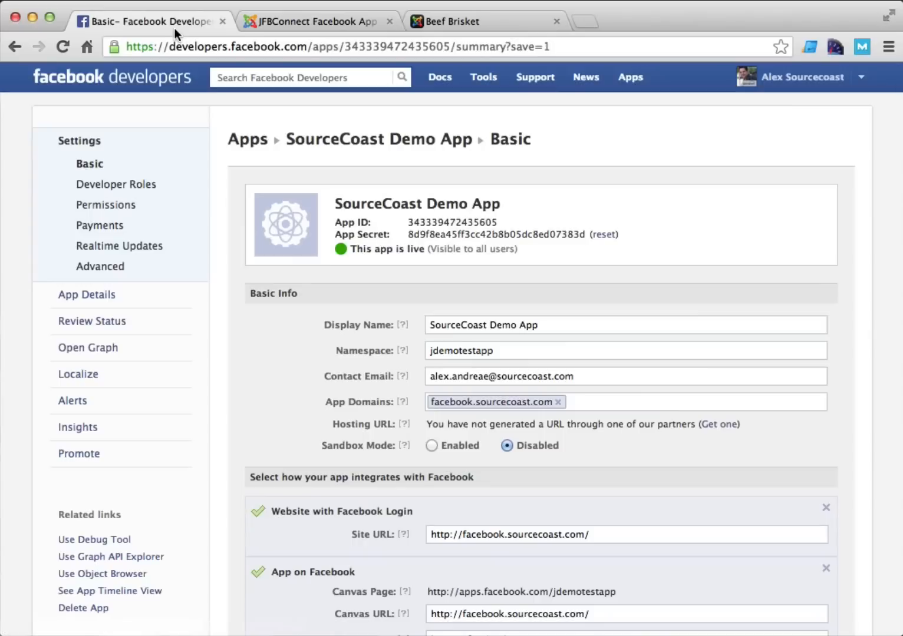
mouse_move(88, 347)
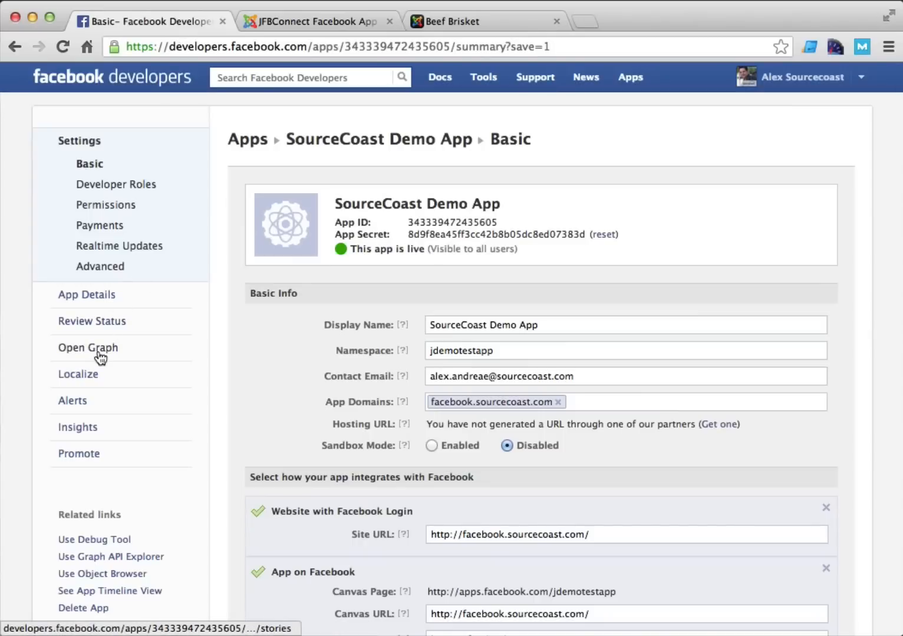
click(88, 348)
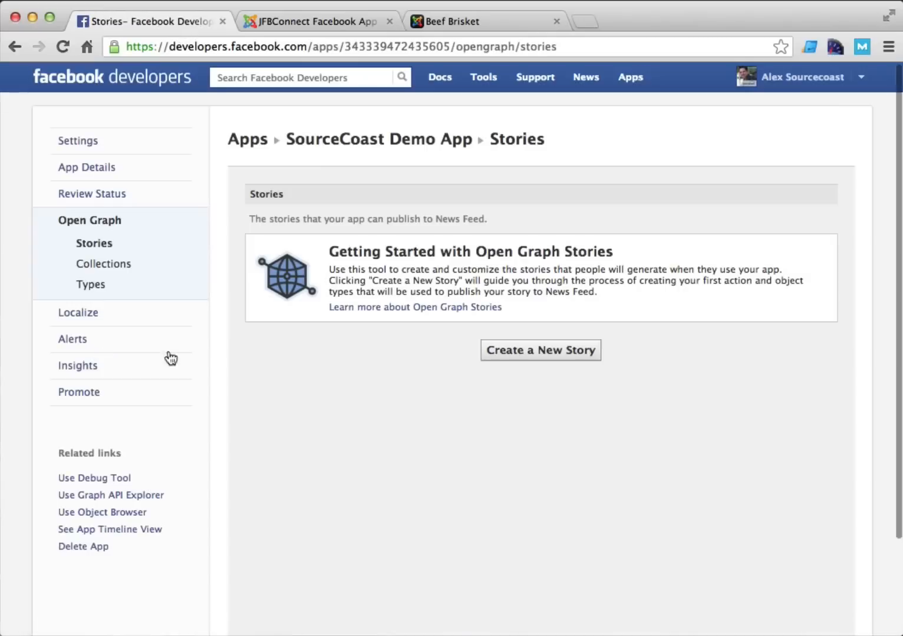
click(540, 350)
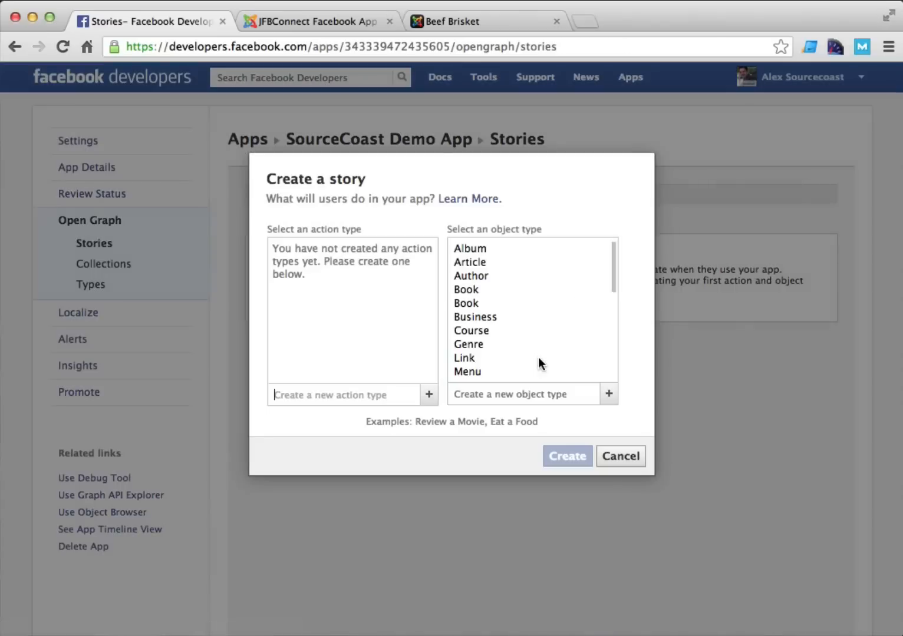
text(eat)
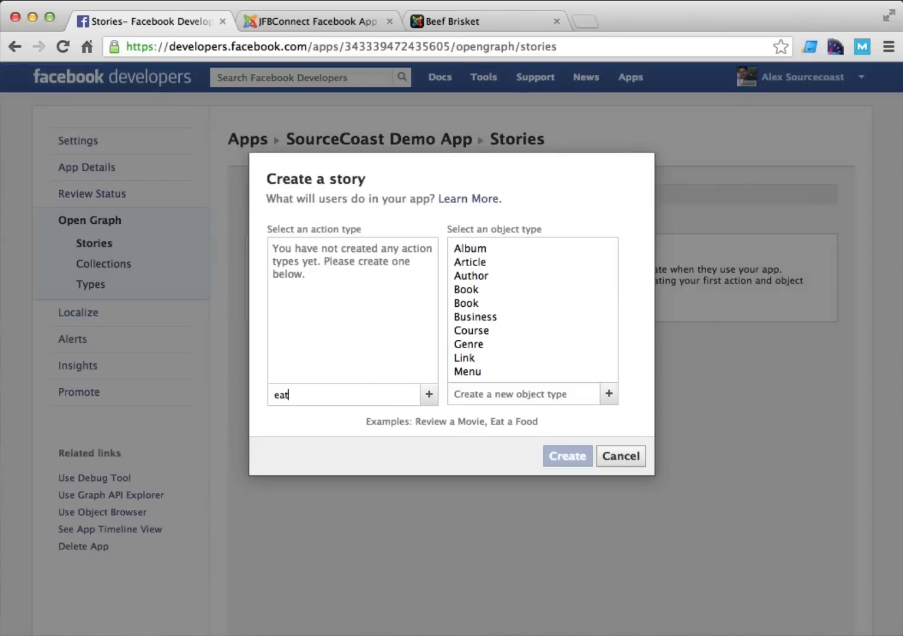
text(meal)
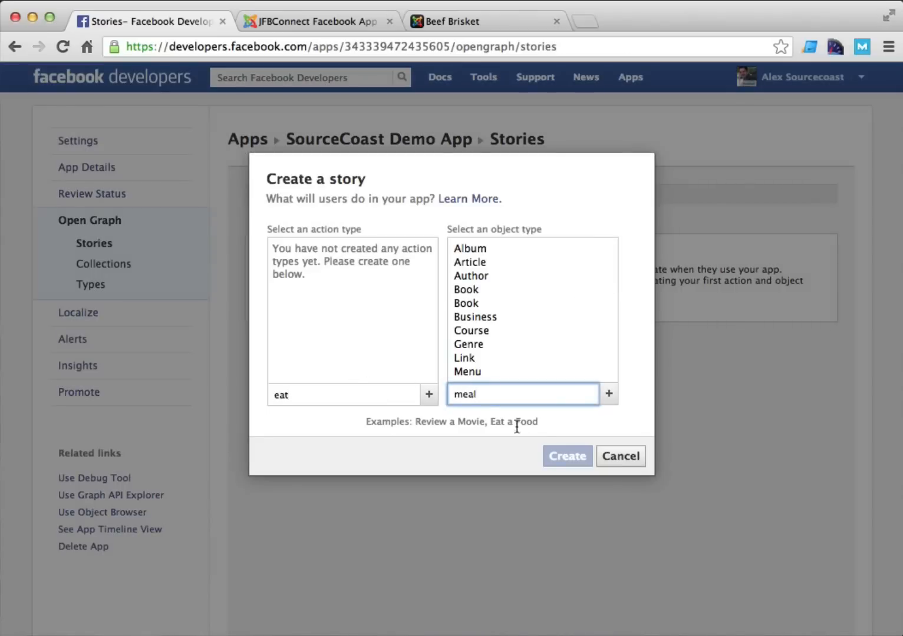
click(344, 393)
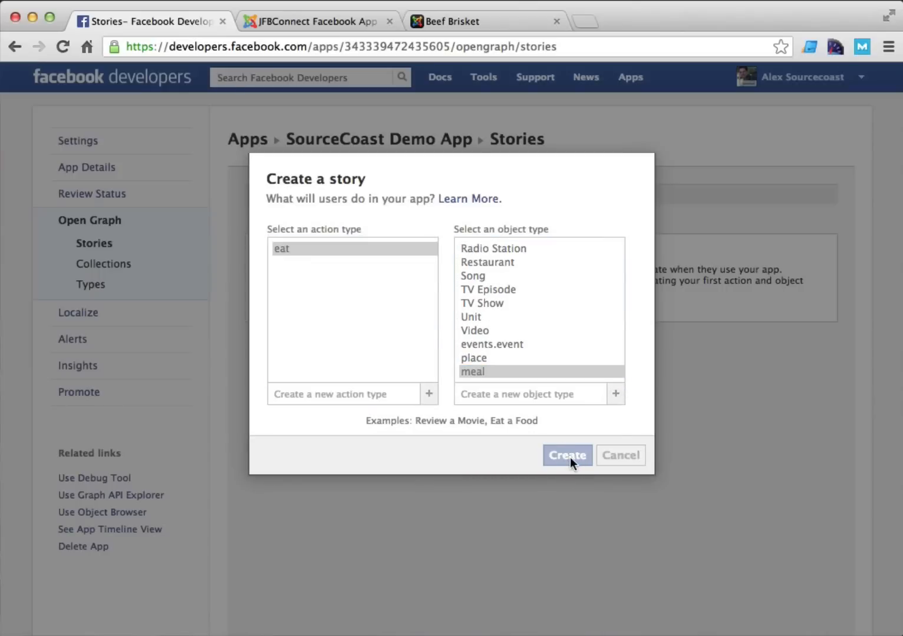
click(567, 455)
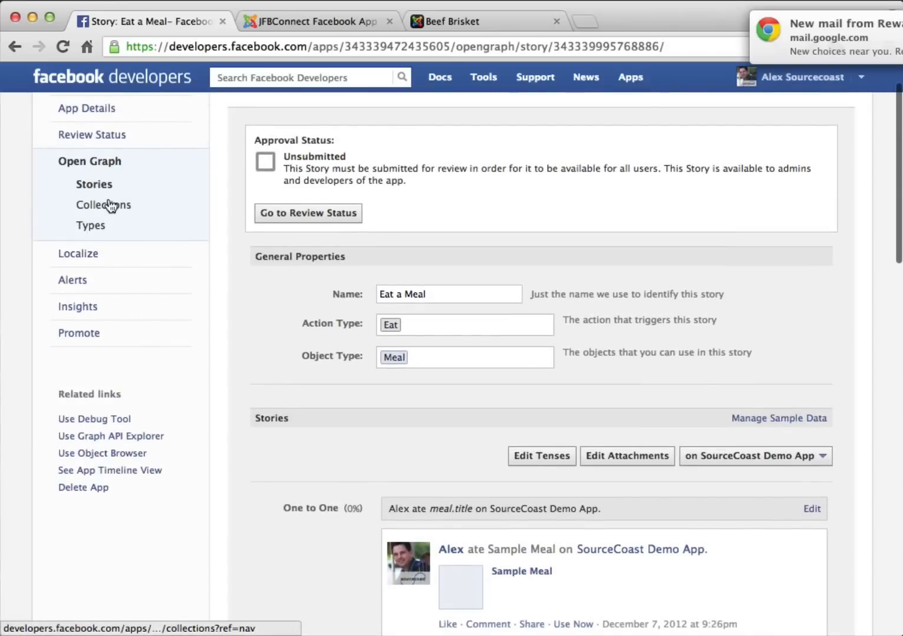
Step: Navigate to Open Graph Types and bring up the Eat action type's capabilities
click(104, 205)
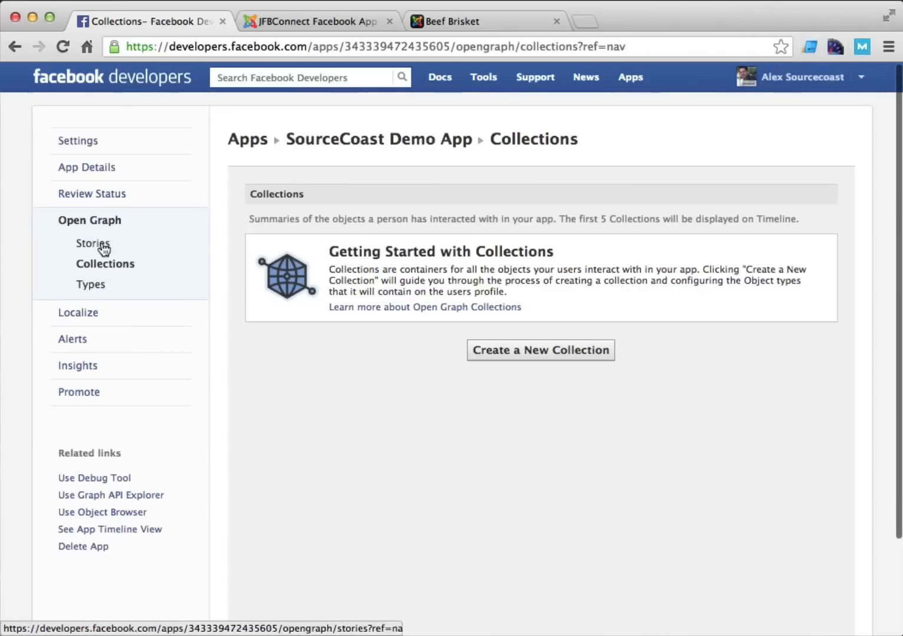
click(91, 284)
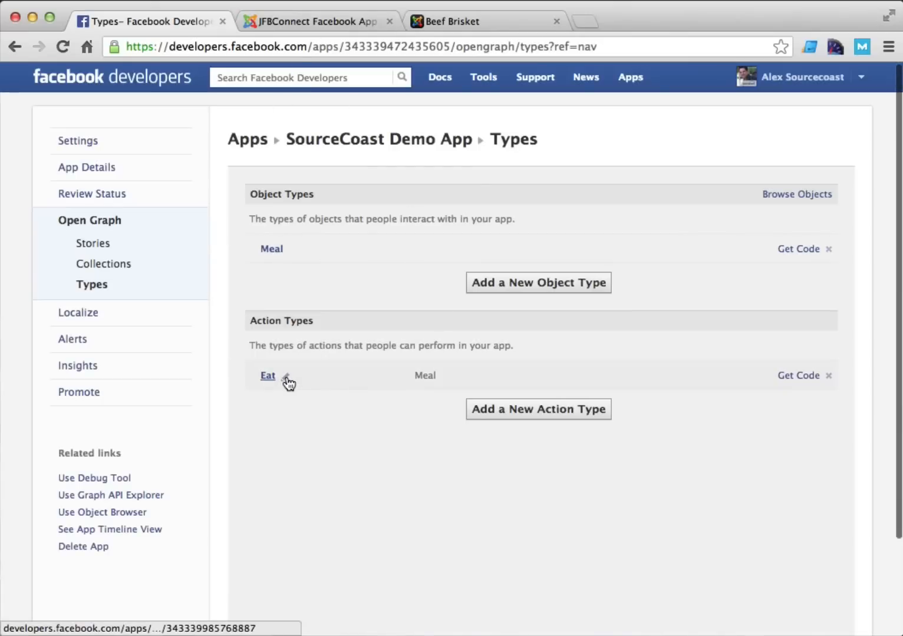
click(267, 374)
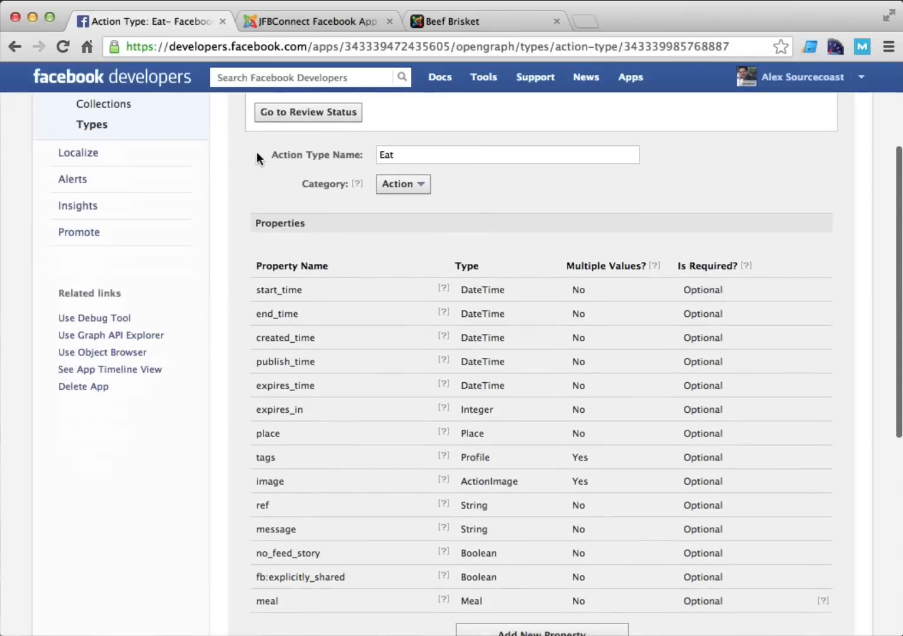
scroll(down, 3)
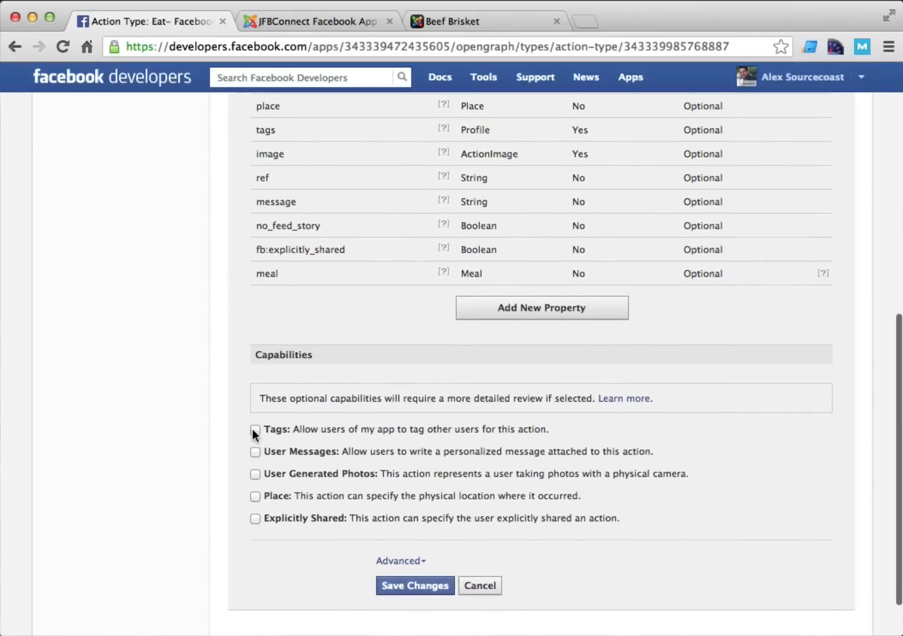
mouse_move(224, 327)
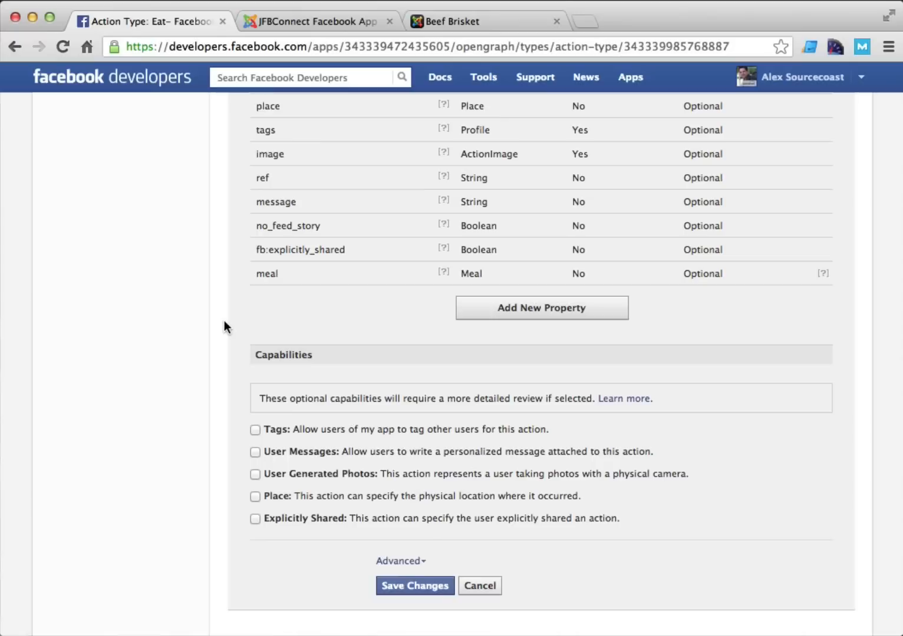
Step: Enable Tags, User Messages and Place capabilities on the Eat action
click(254, 429)
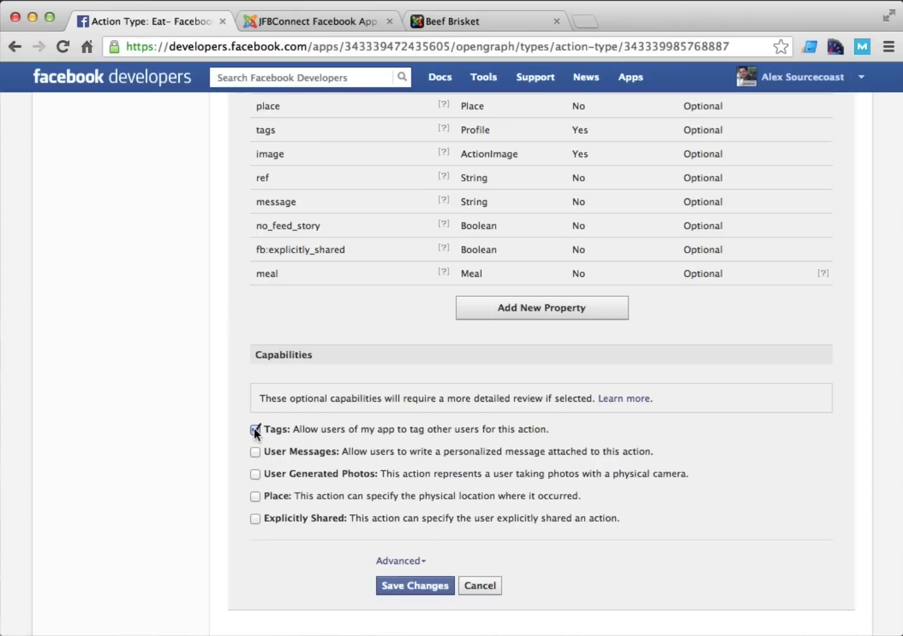
click(255, 452)
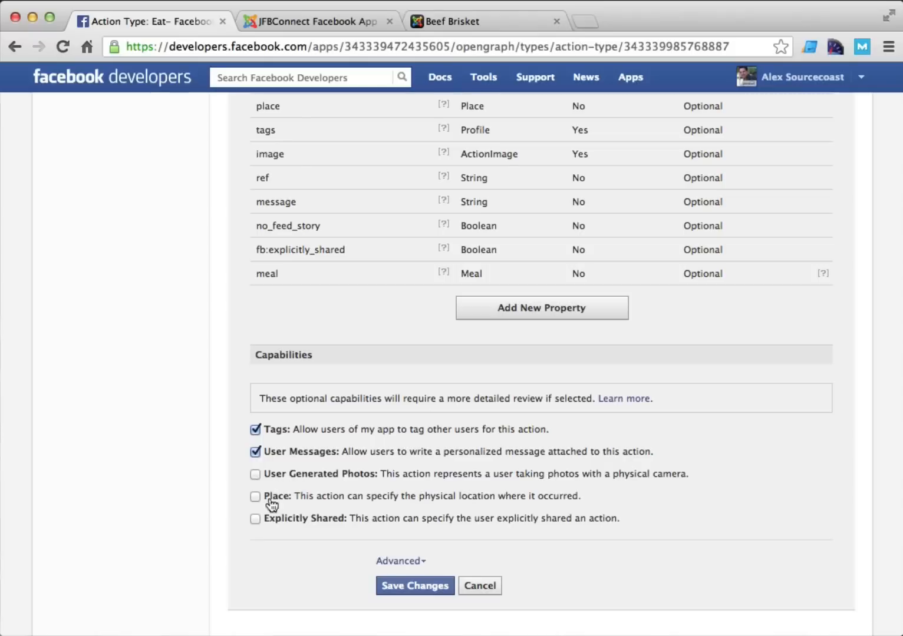
click(254, 496)
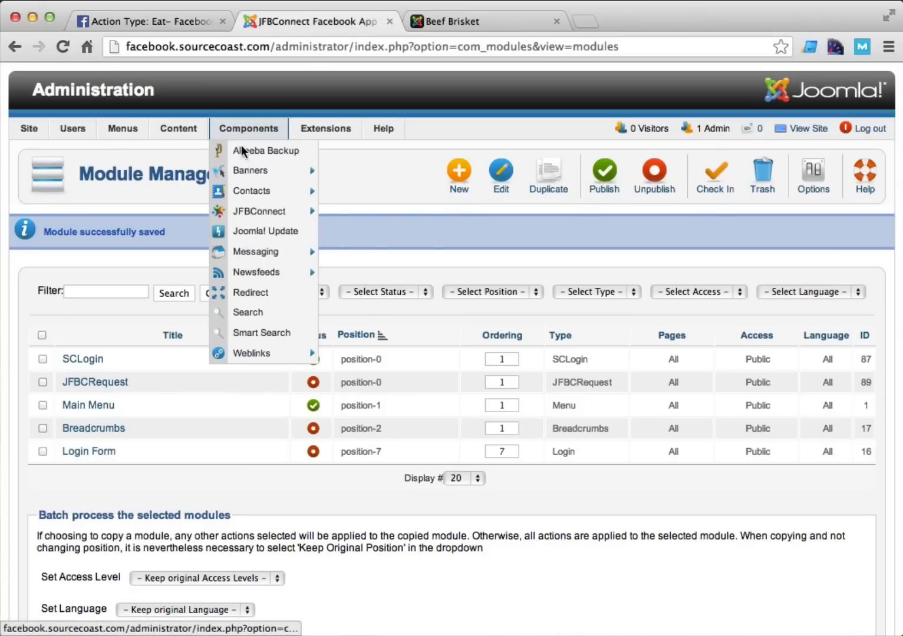
Step: Start a new Article-type Open Graph object from the JFBConnect Objects list
click(367, 253)
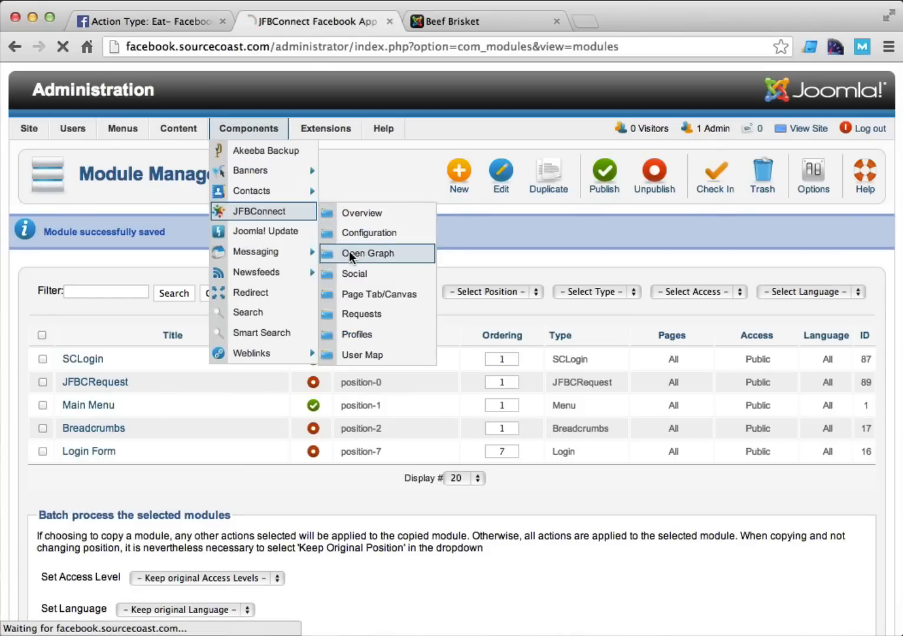
click(368, 253)
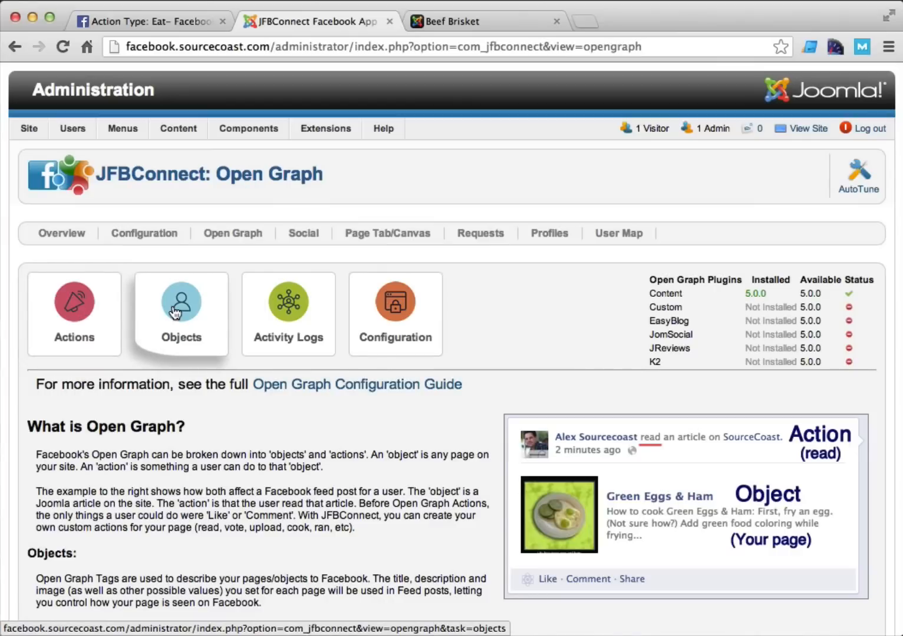
click(181, 314)
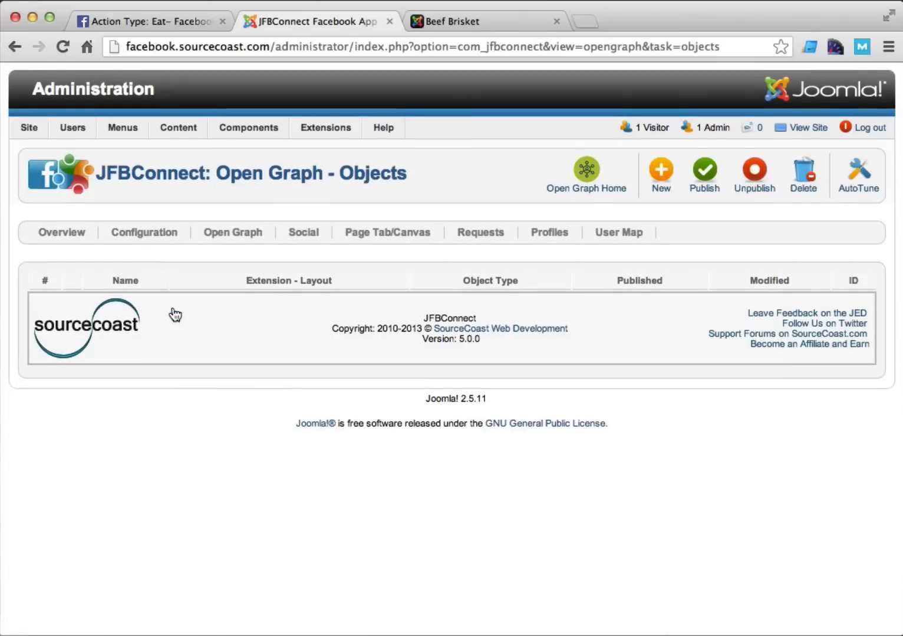
click(660, 171)
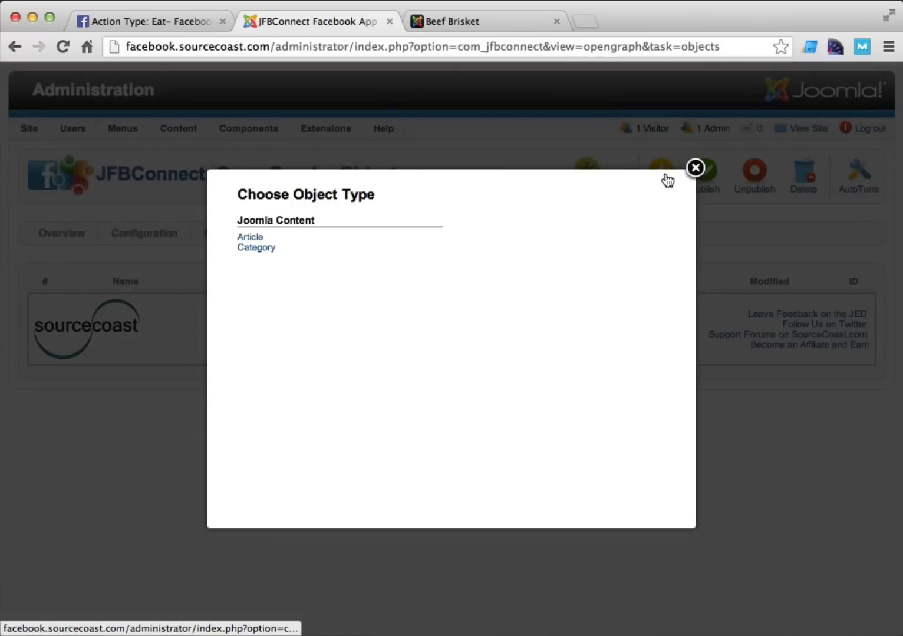
click(250, 237)
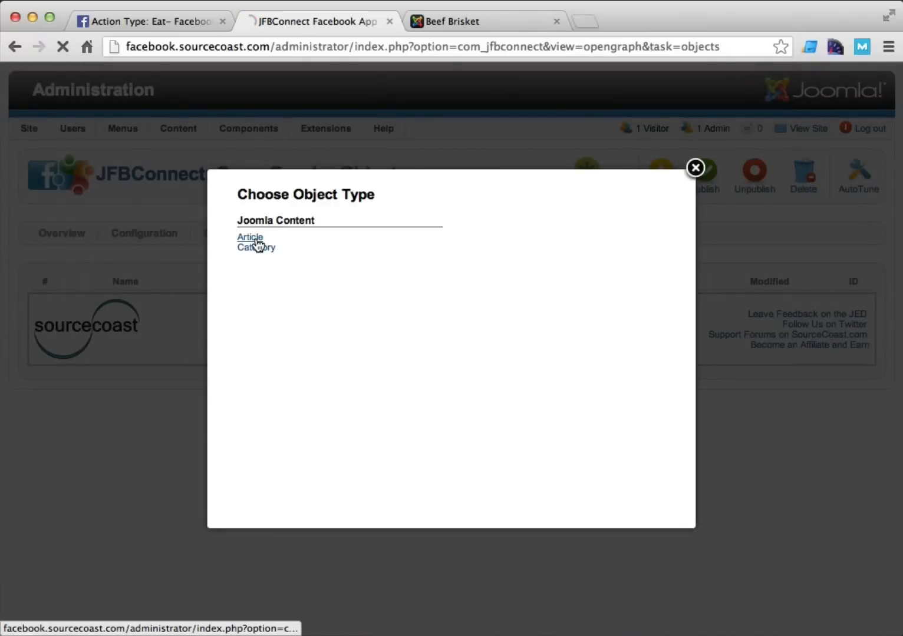
click(250, 238)
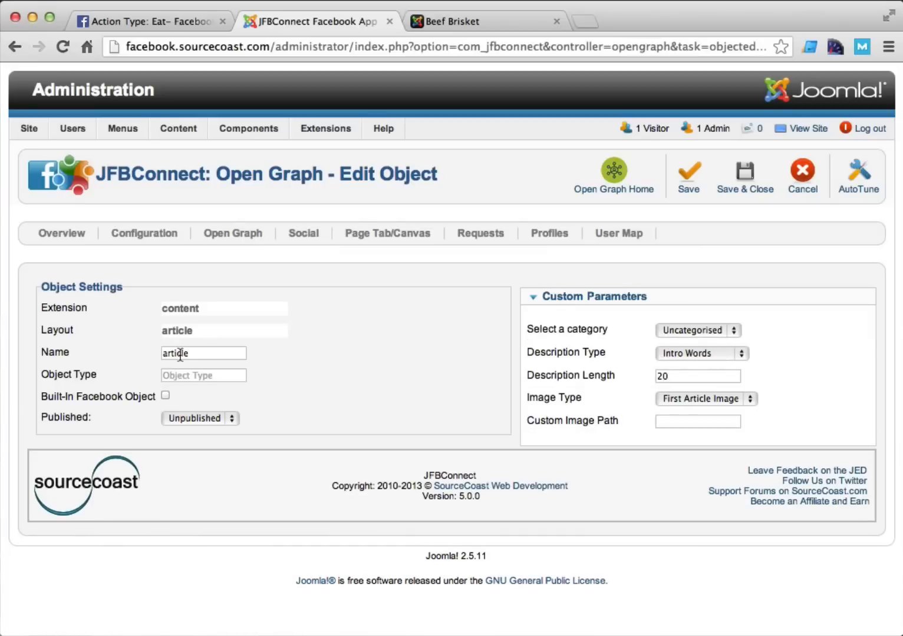
Step: Name the object Meals with type meal, Published, limited to the Recipes category, and save it
double_click(175, 353)
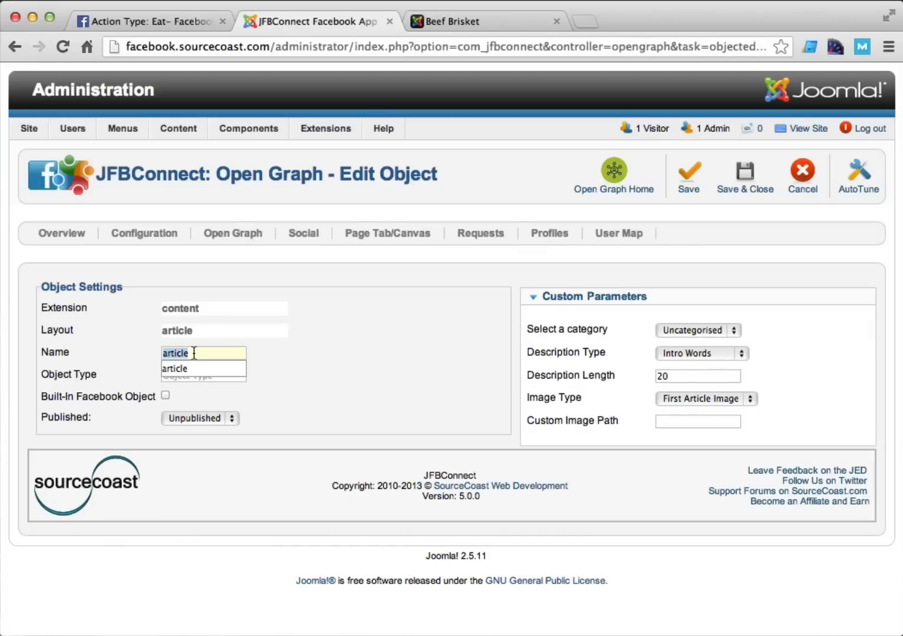
text(Meals)
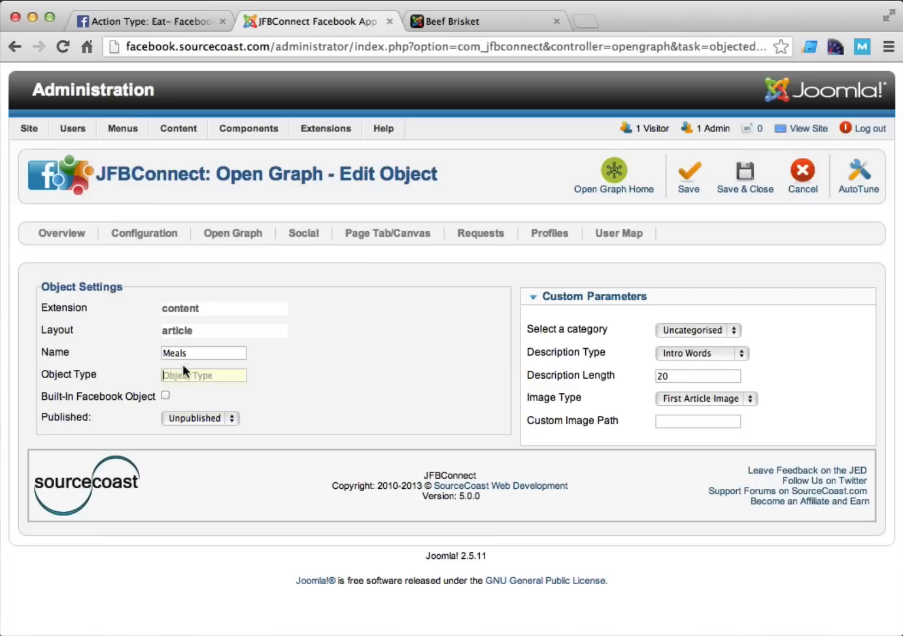
text(meal)
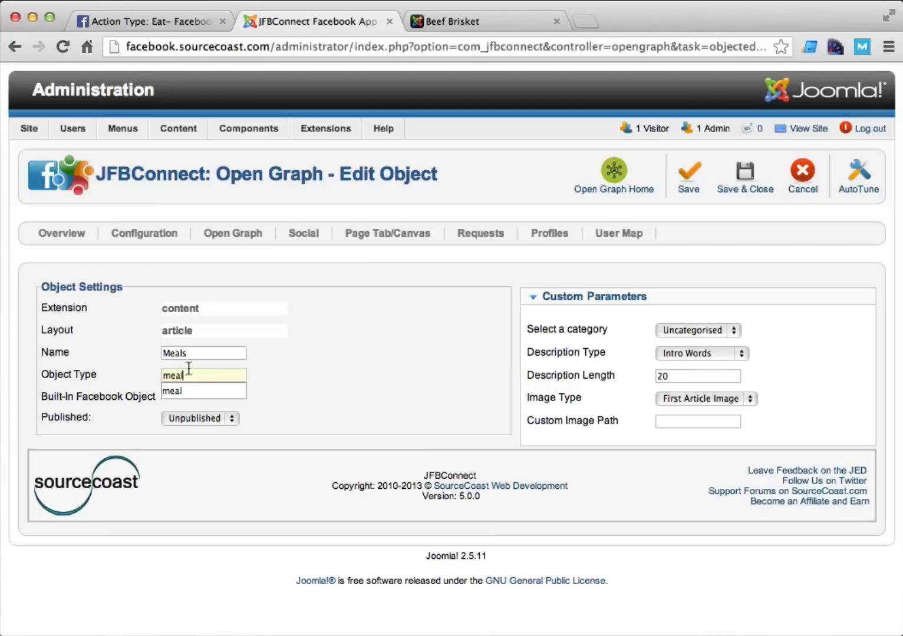
click(199, 419)
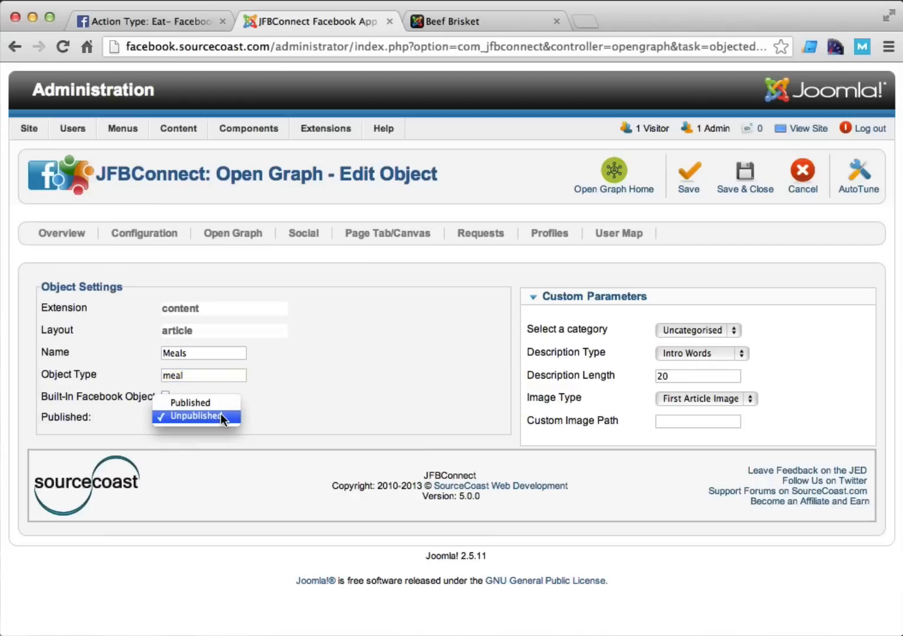
click(188, 403)
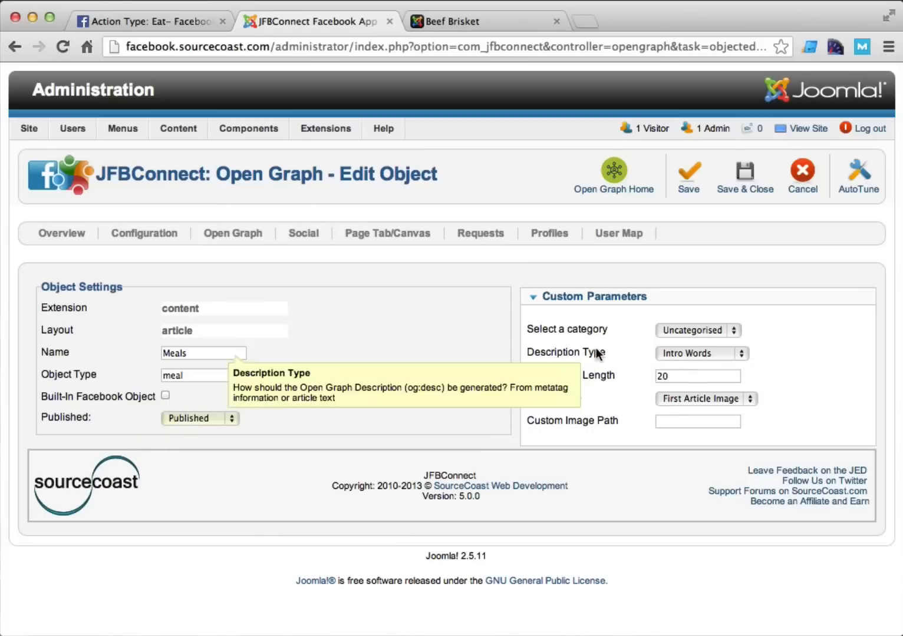
click(697, 330)
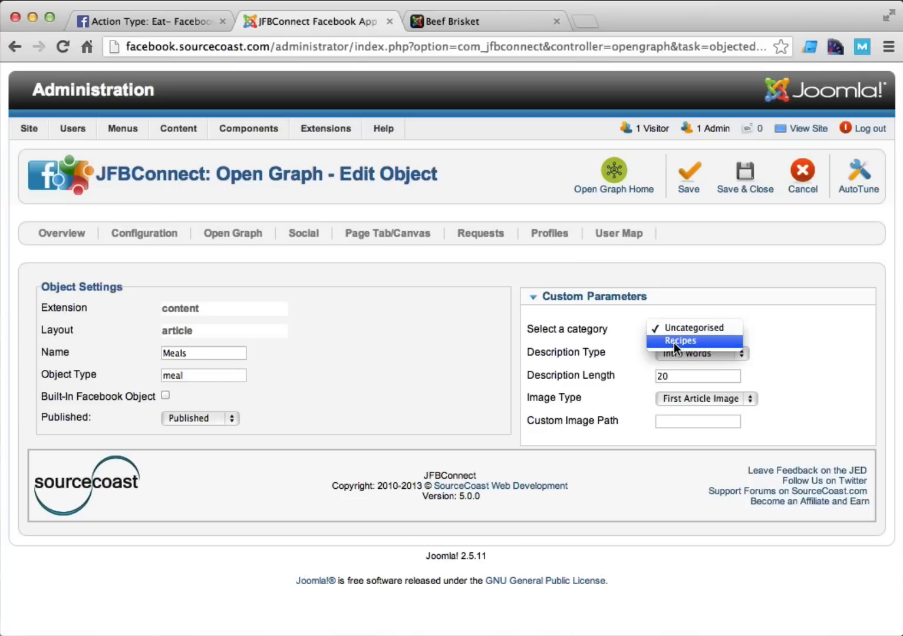
click(679, 340)
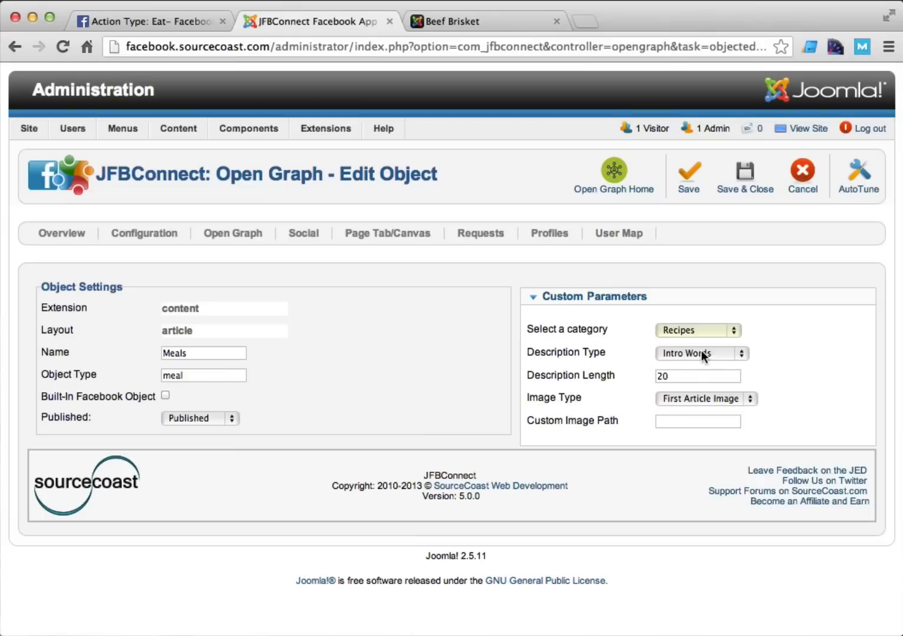
mouse_move(618, 241)
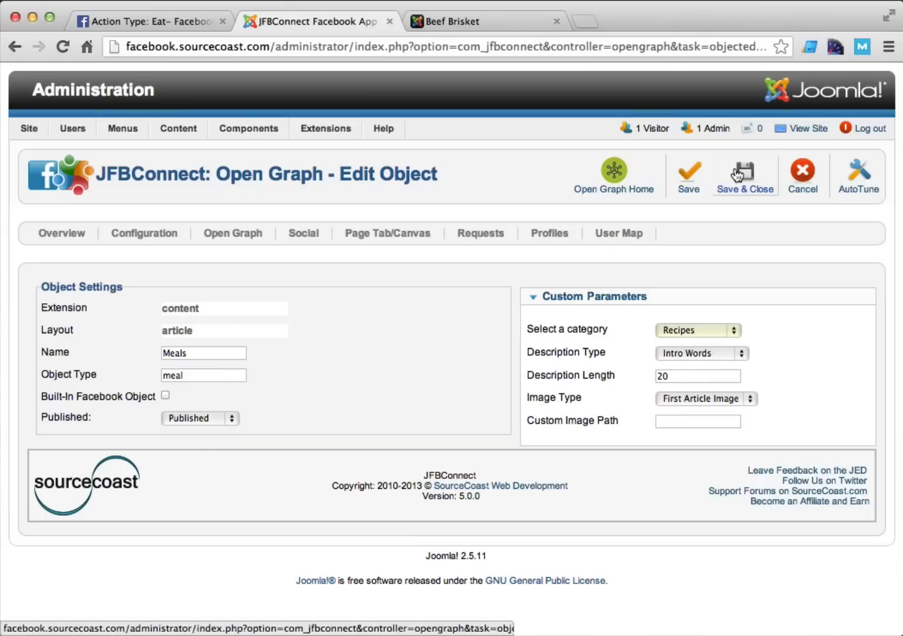
click(744, 174)
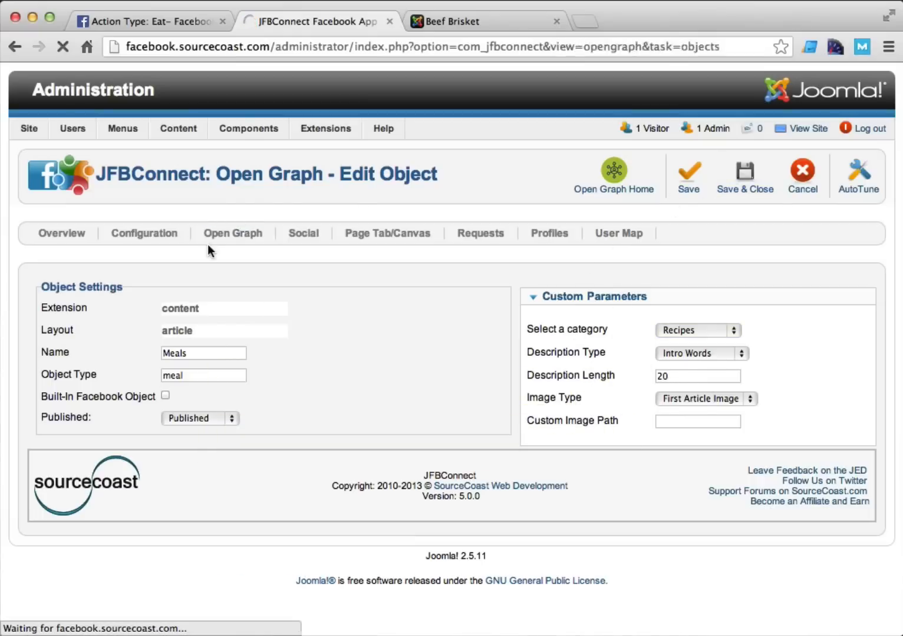
Step: Return to the Open Graph overview and go to the Actions list
click(745, 174)
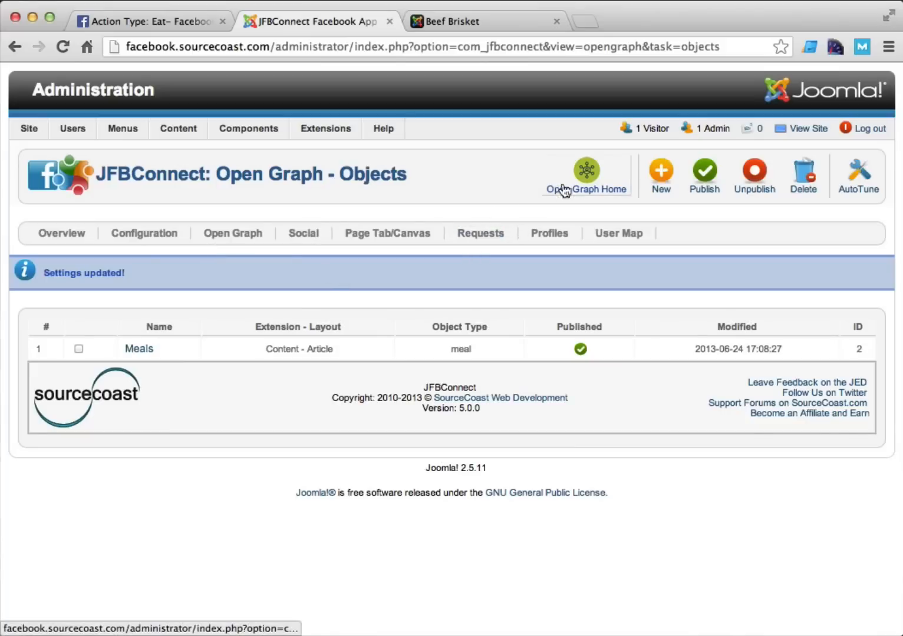
click(586, 175)
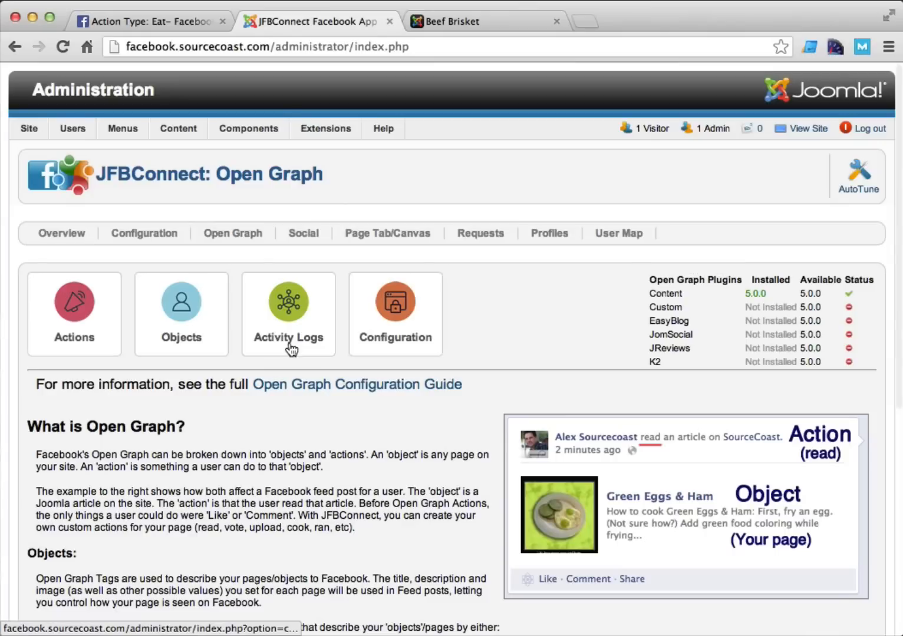
click(74, 301)
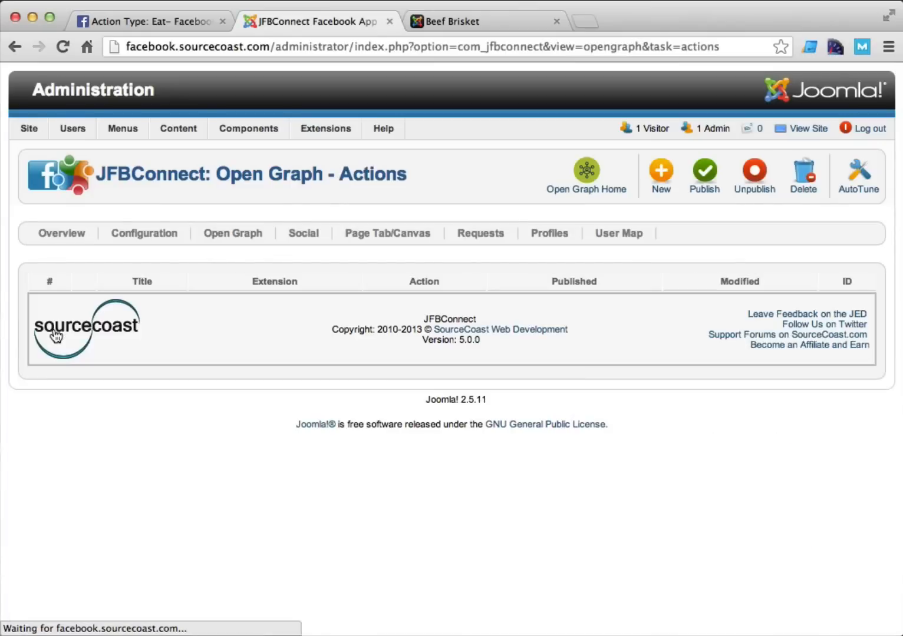
Step: Start a New Custom Action so its blank settings form appears
click(660, 174)
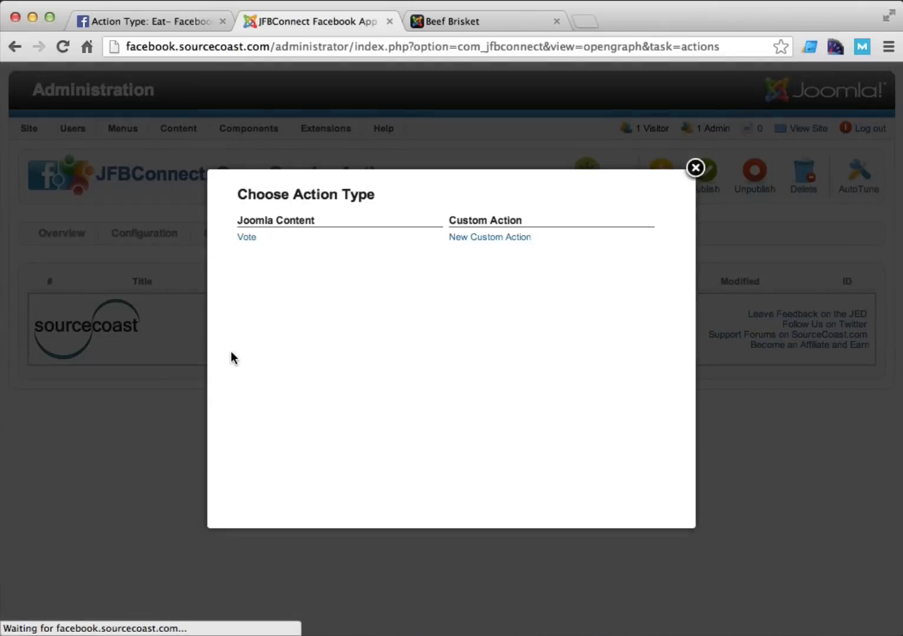
click(489, 236)
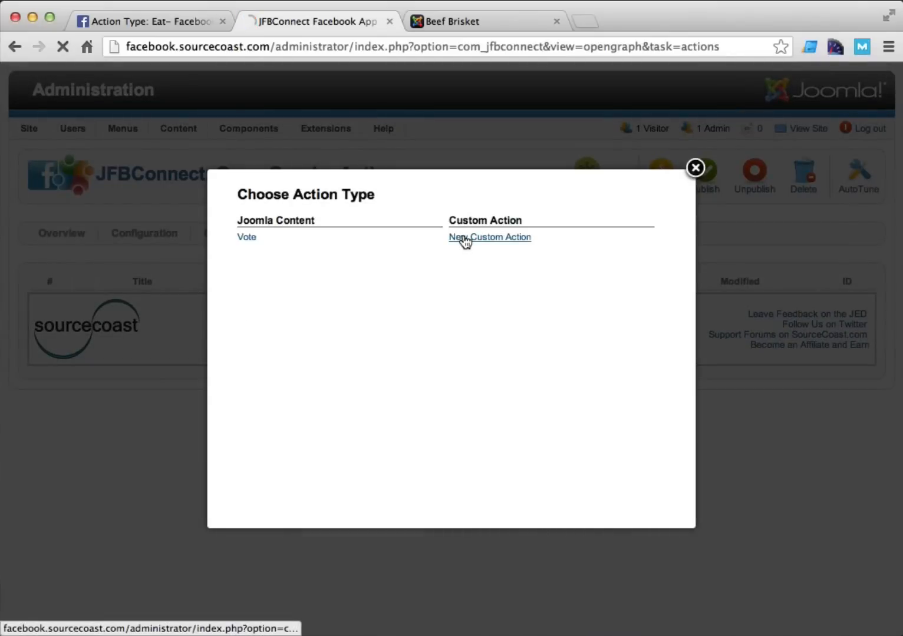
click(489, 237)
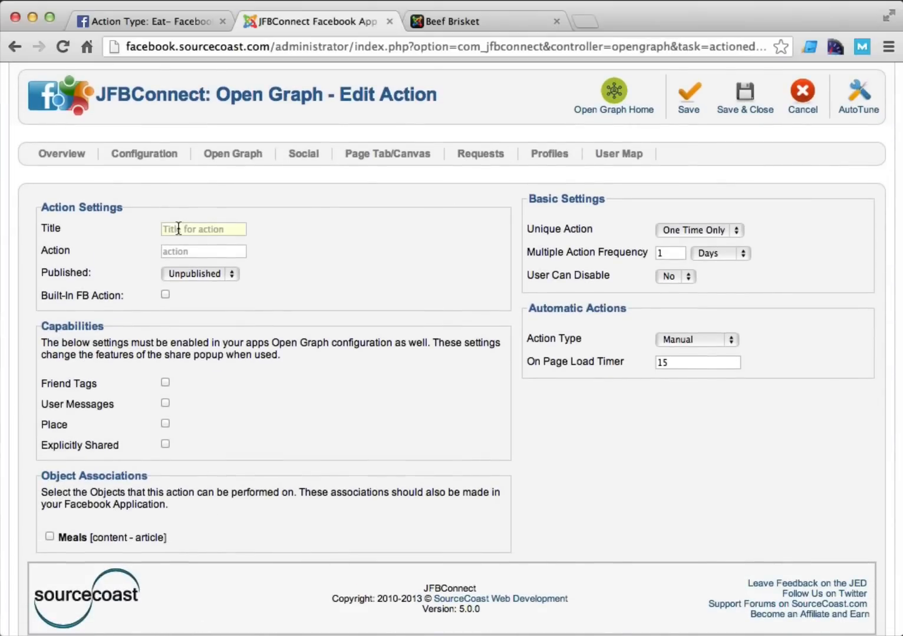
Step: Define a published custom Eat action with friend tags, messages and place, associated with Meals
text(e)
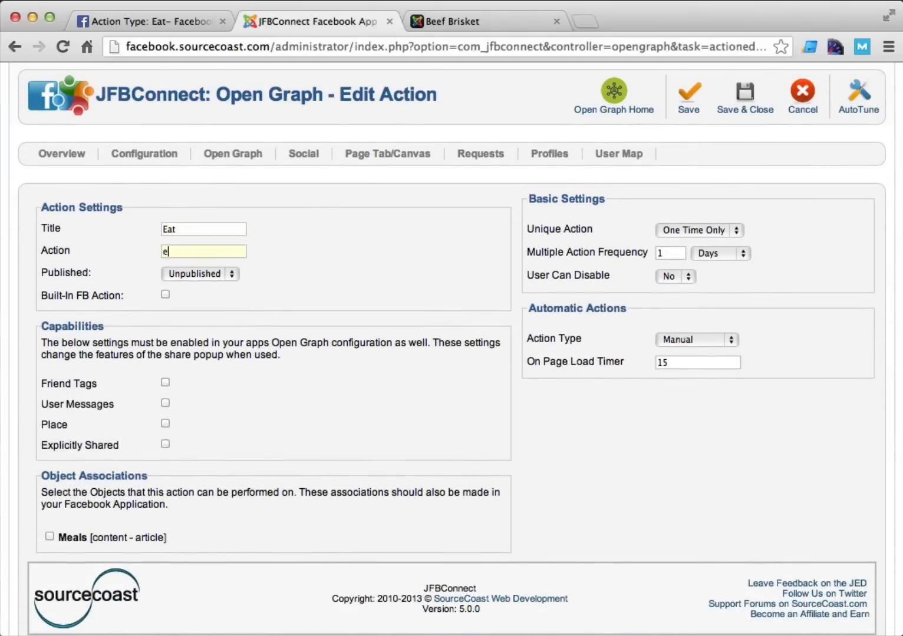
click(165, 295)
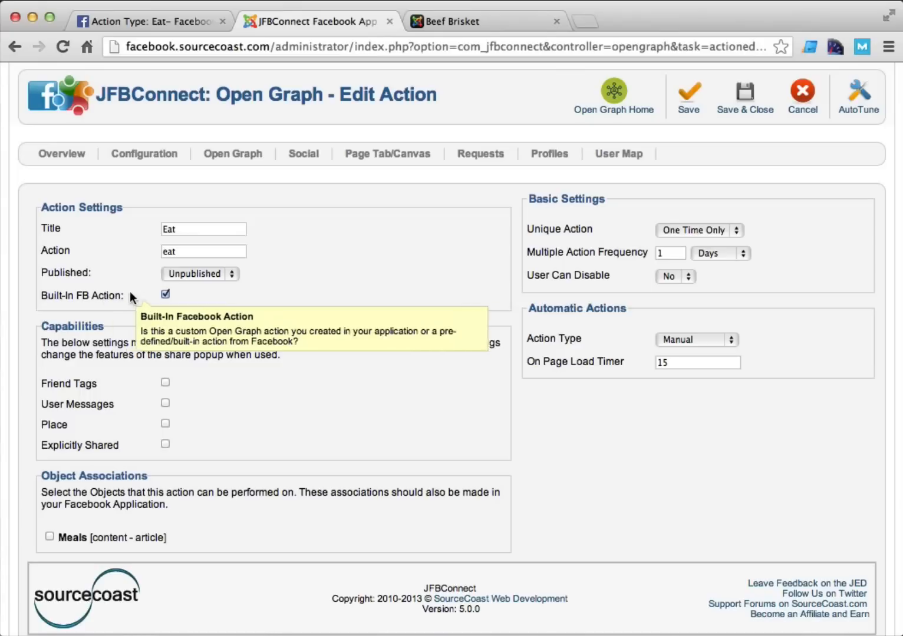
click(201, 273)
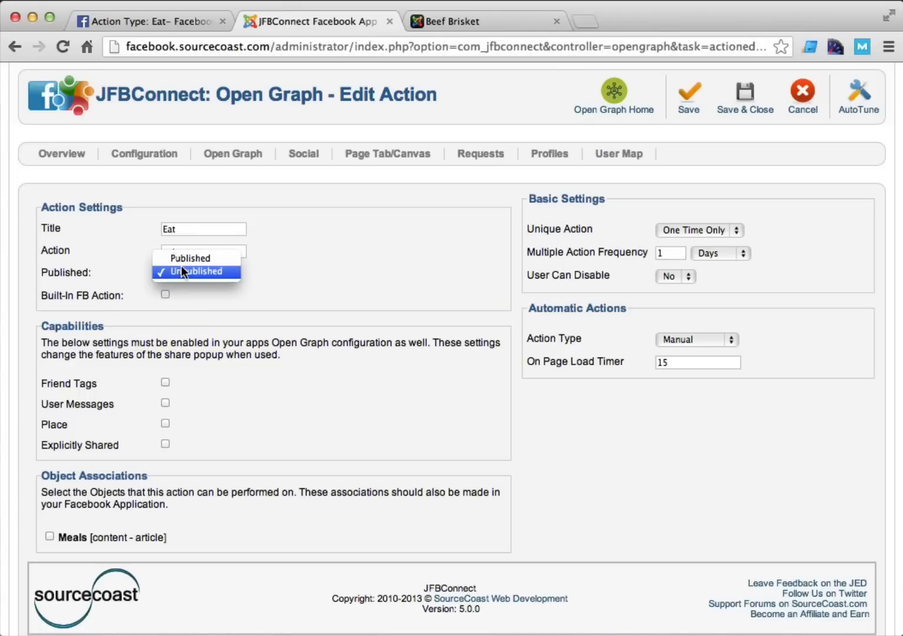
click(190, 258)
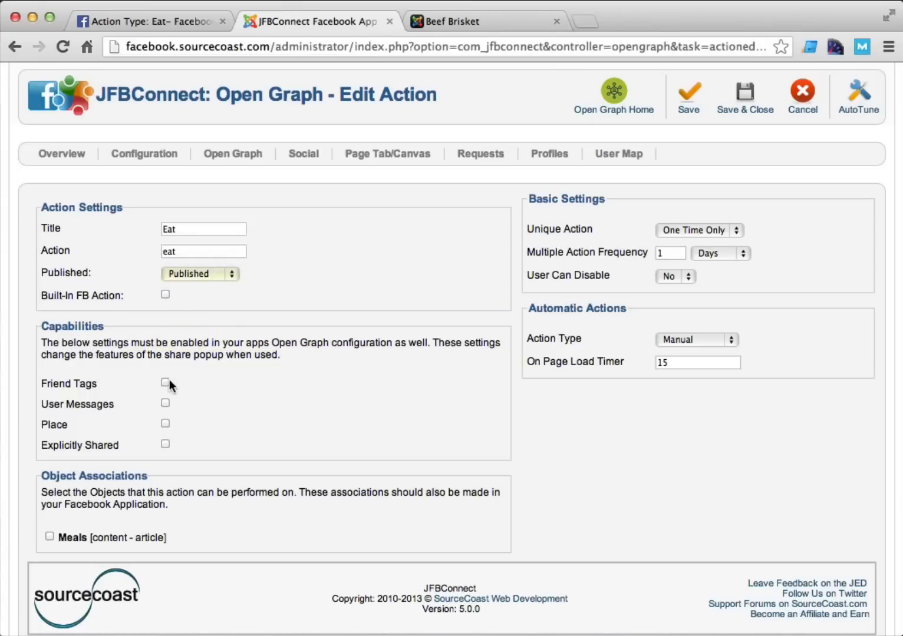
click(165, 382)
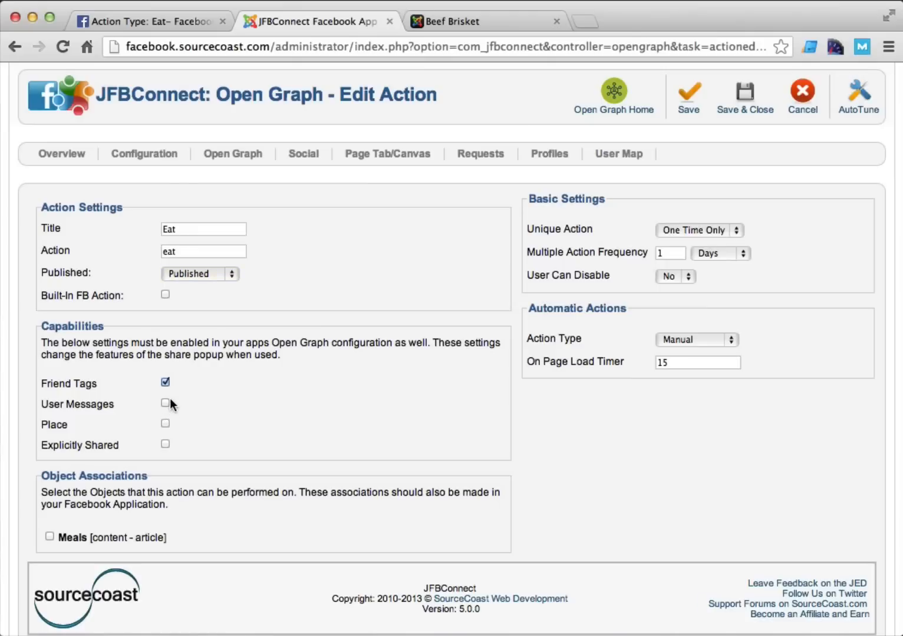
click(165, 403)
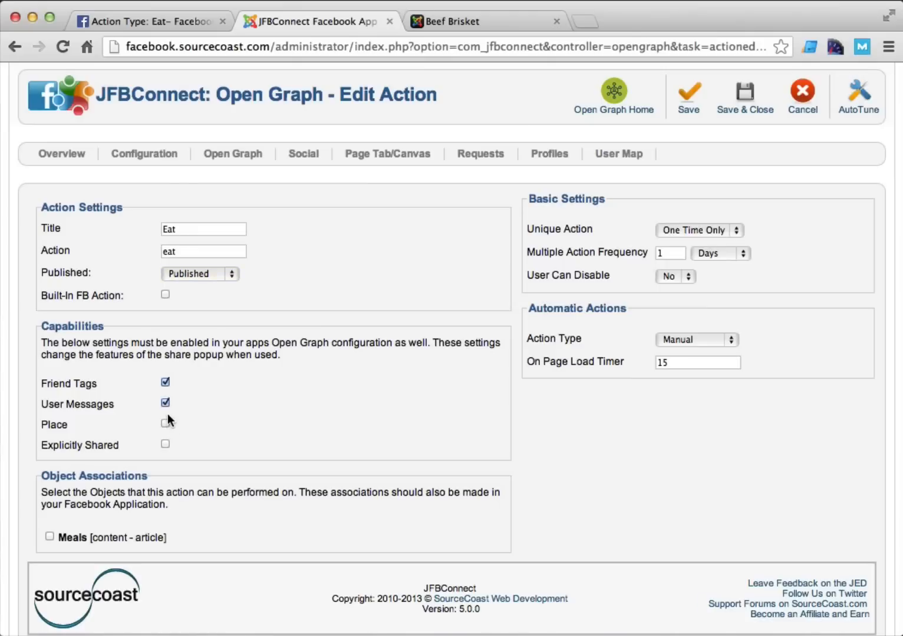
click(165, 423)
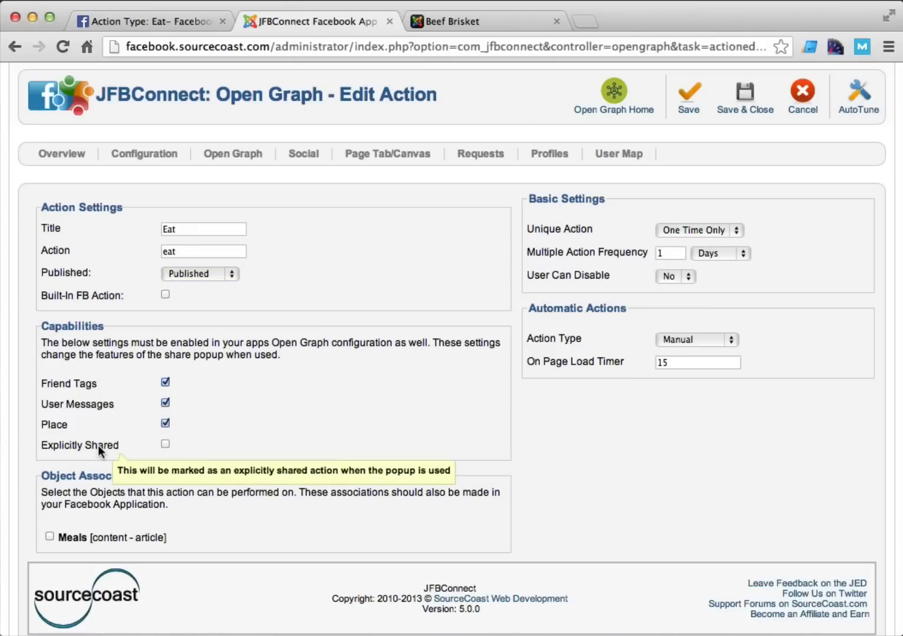
mouse_move(99, 446)
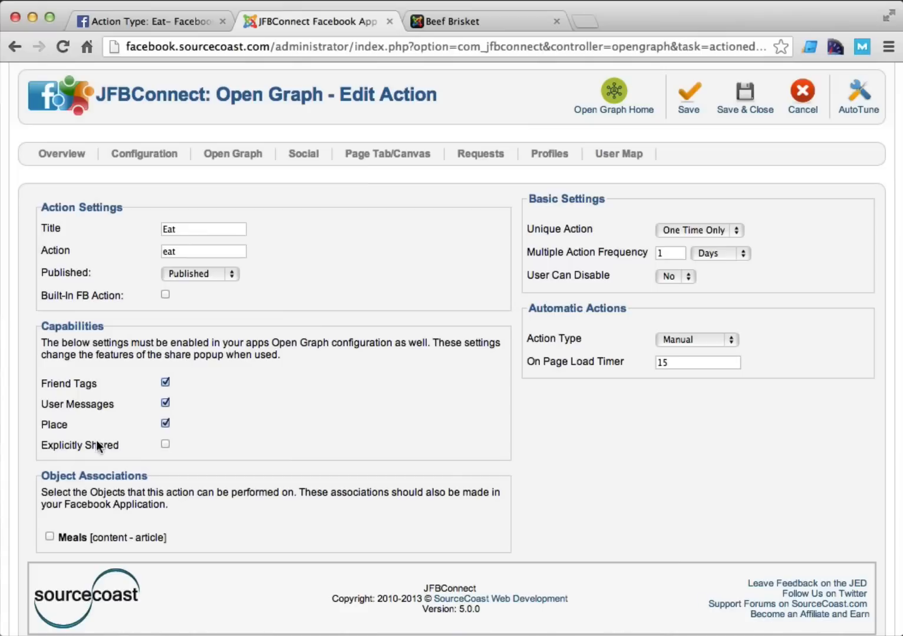
mouse_move(80, 471)
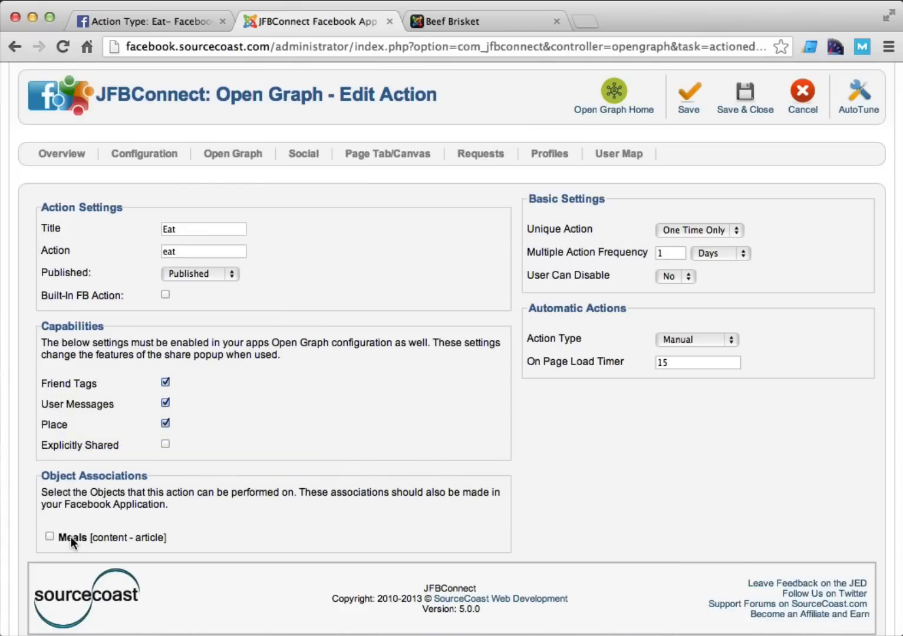
click(50, 536)
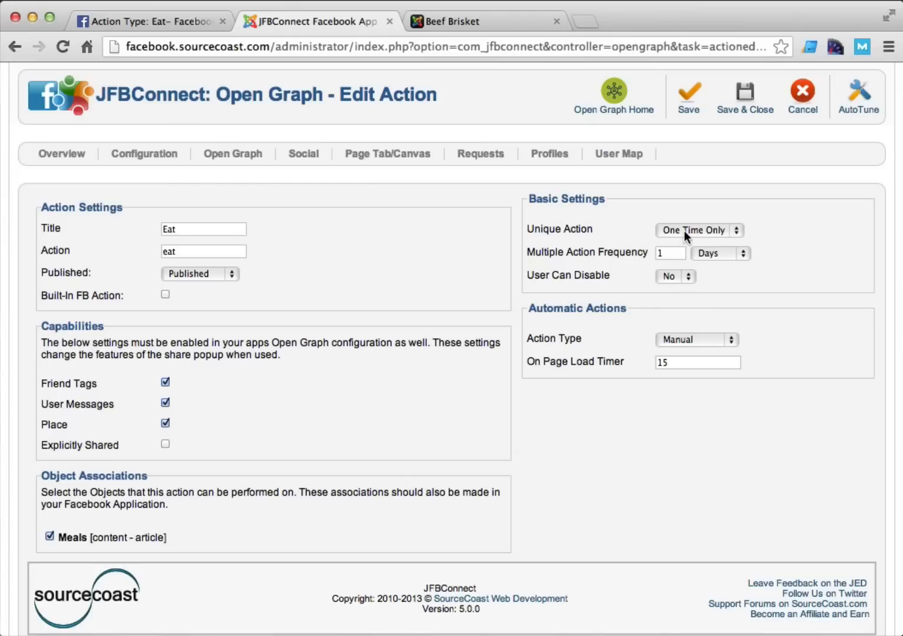
Step: Allow the action to repeat multiple times, once every 3 minutes, and save it
click(698, 231)
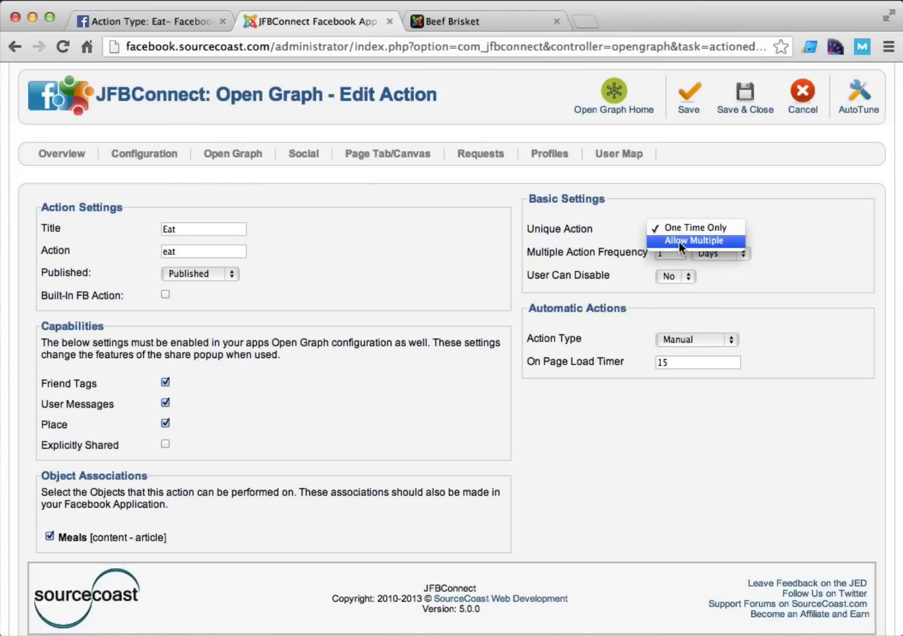
click(693, 241)
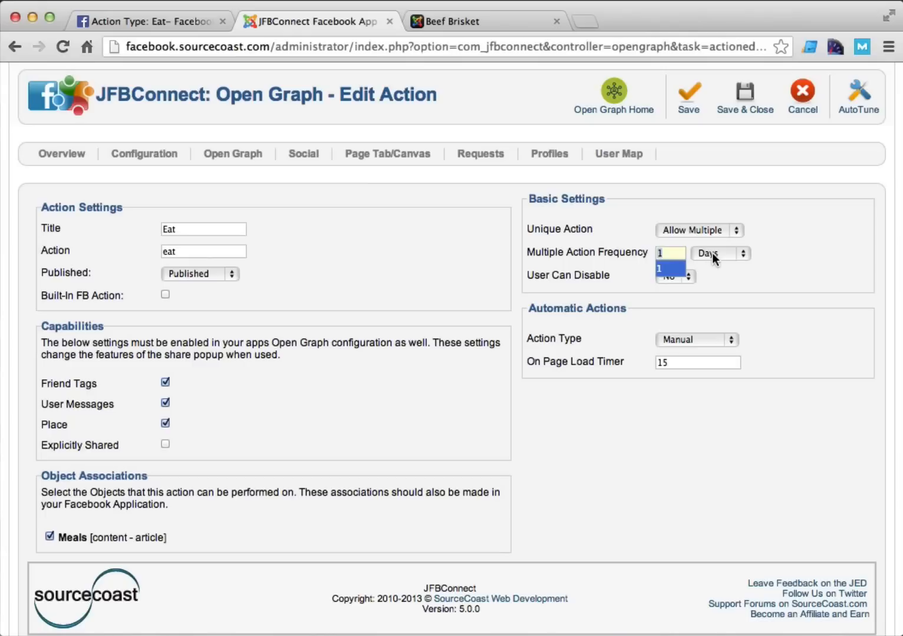
click(714, 254)
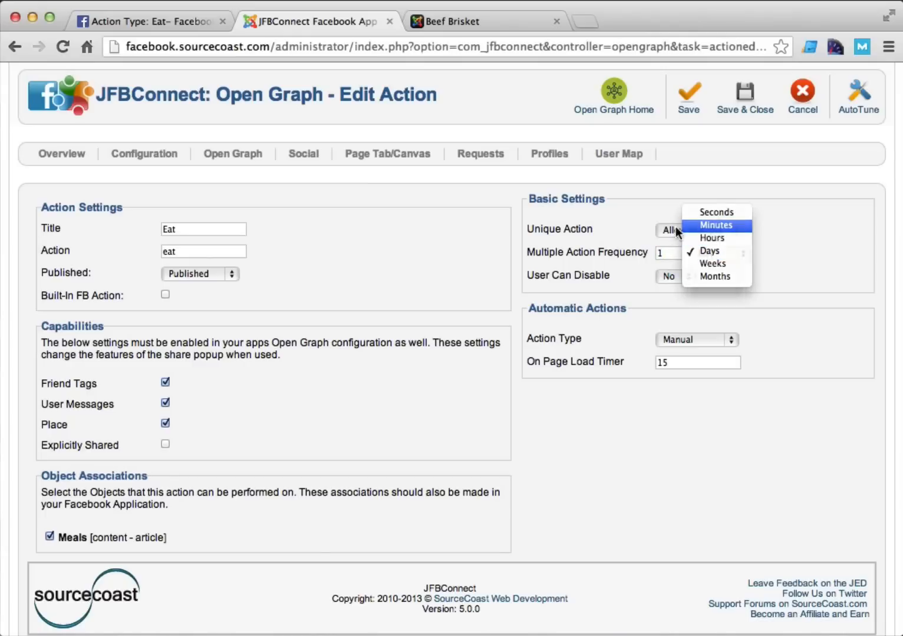
click(714, 225)
text(3)
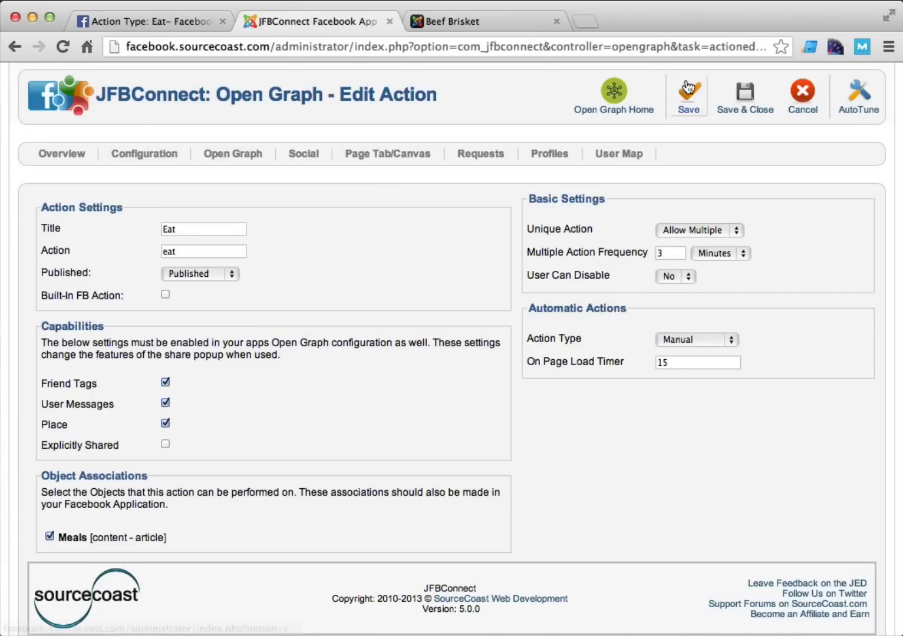
click(687, 94)
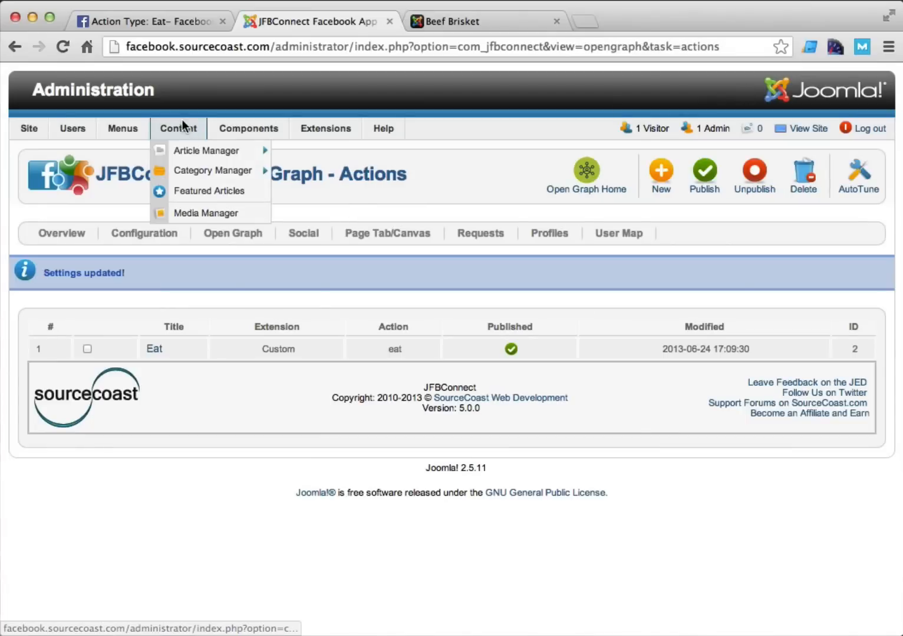
mouse_move(205, 150)
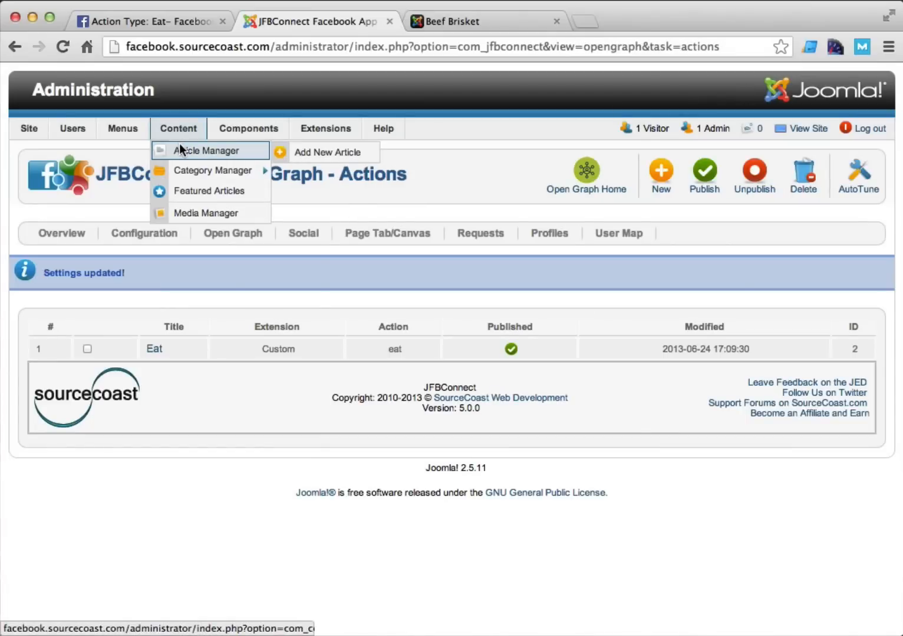
Step: Open the Beef Brisket article from the Article Manager and place the cursor in its body text
click(205, 151)
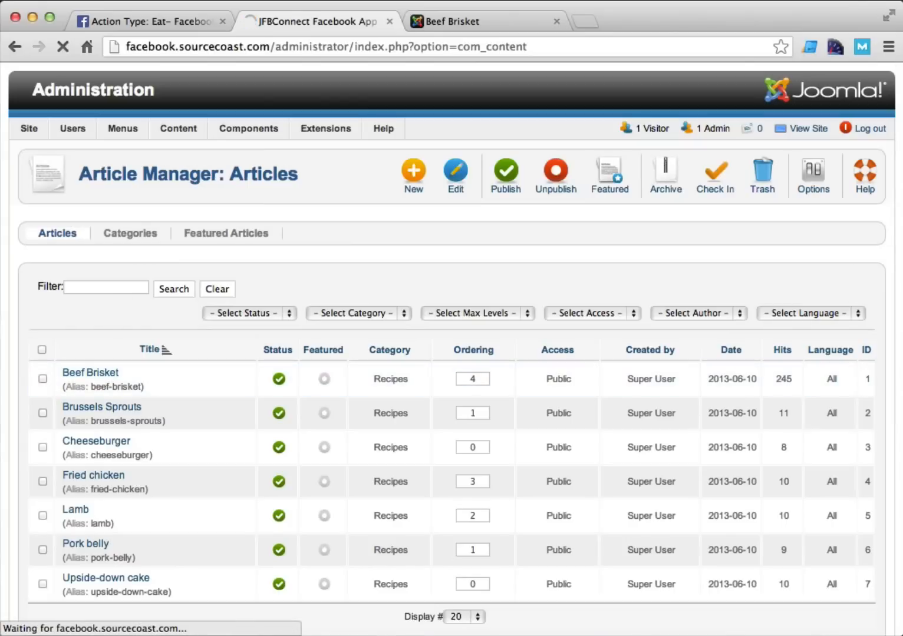
click(90, 372)
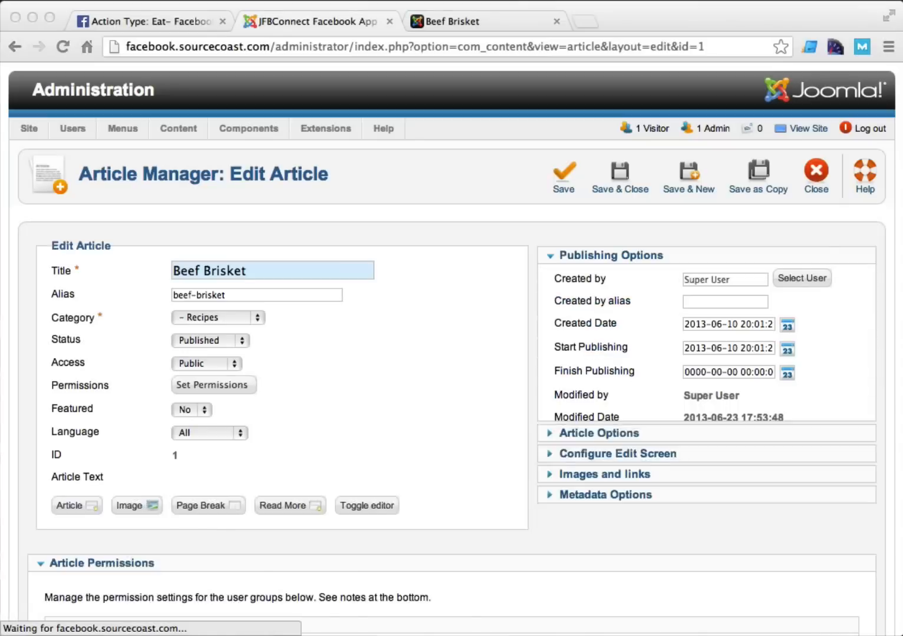
click(366, 505)
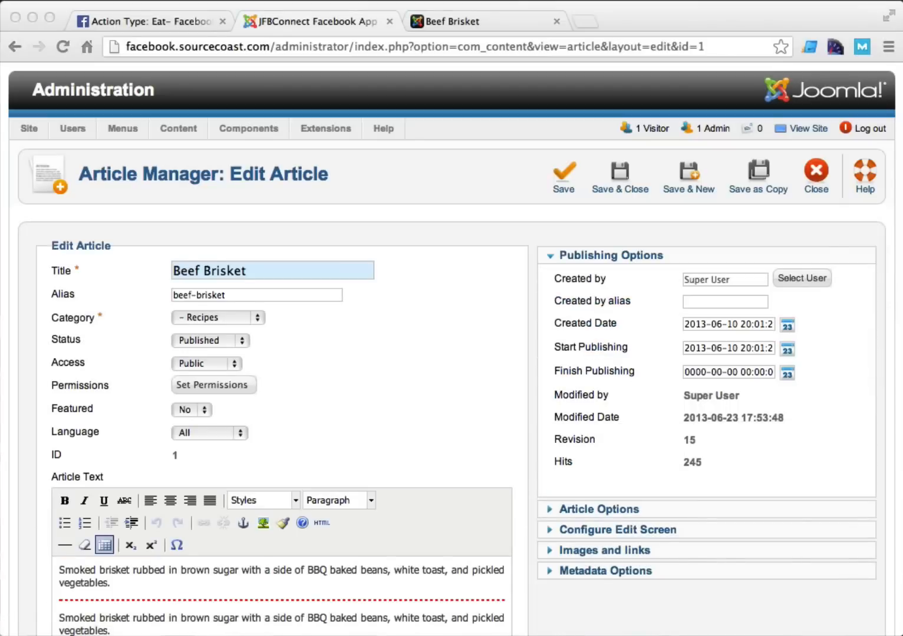
scroll(down, 3)
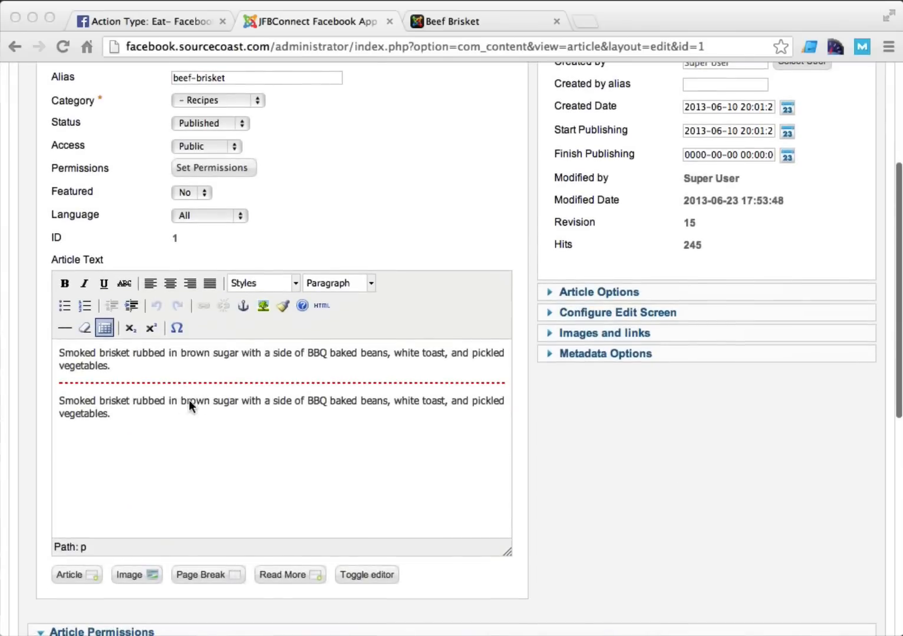
Step: Insert '{JFBCAction action_id=2 action_text=I ate this!}' into the article and save & close
text({JFBCAction action_id=2 action_text=I ate this!})
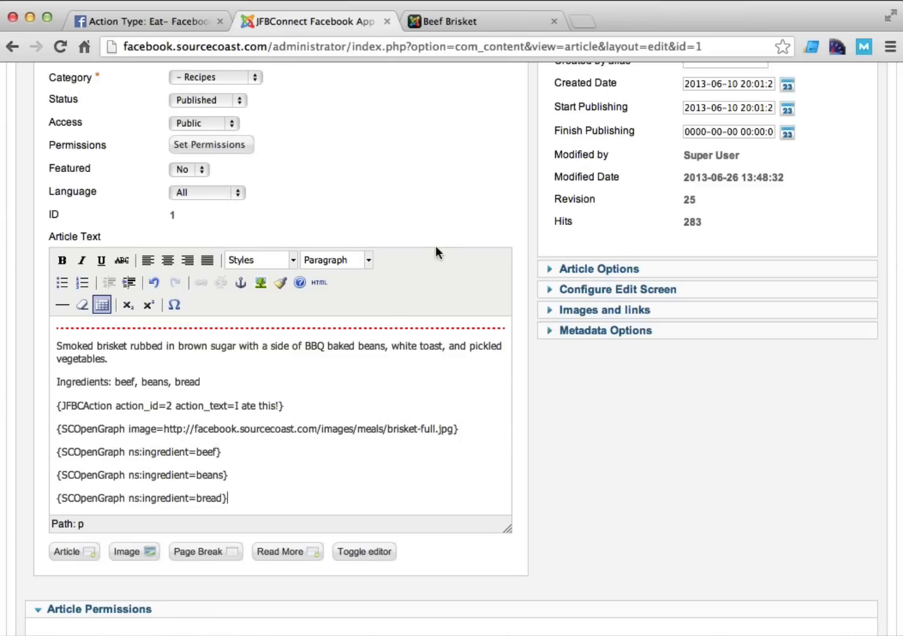
click(620, 176)
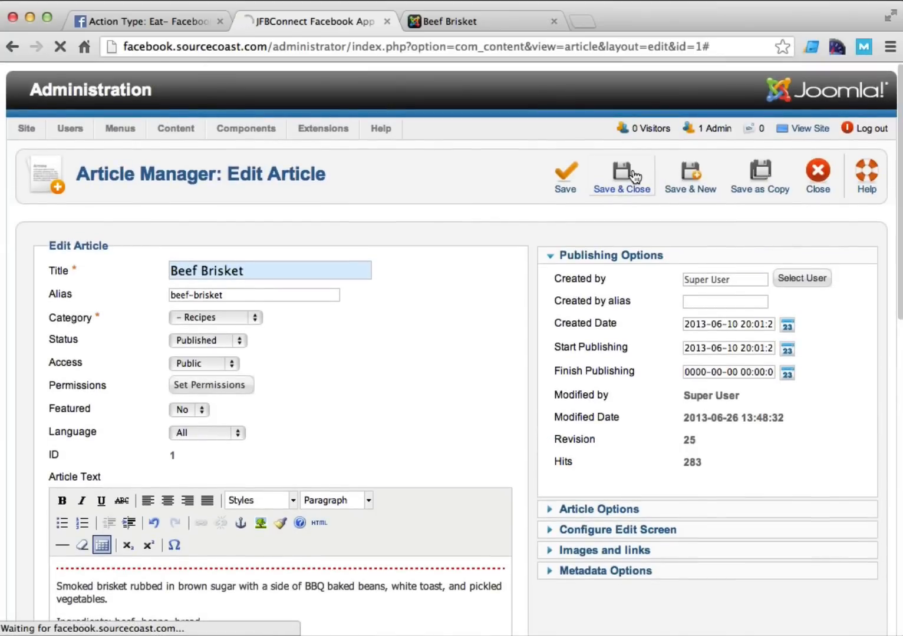
click(620, 175)
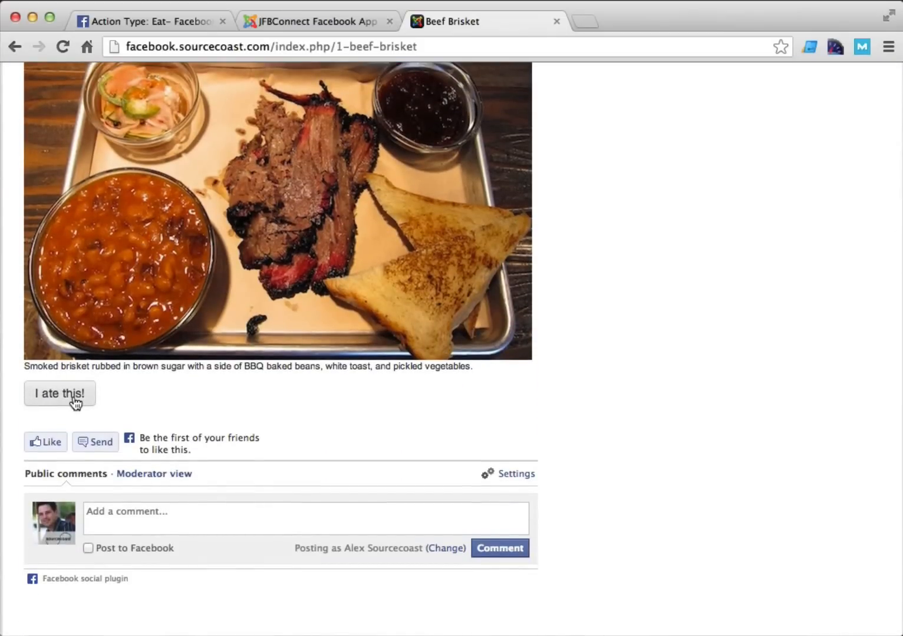
Step: Hit 'I ate this!', grant posting permission, and focus the Post to Timeline message field
click(59, 393)
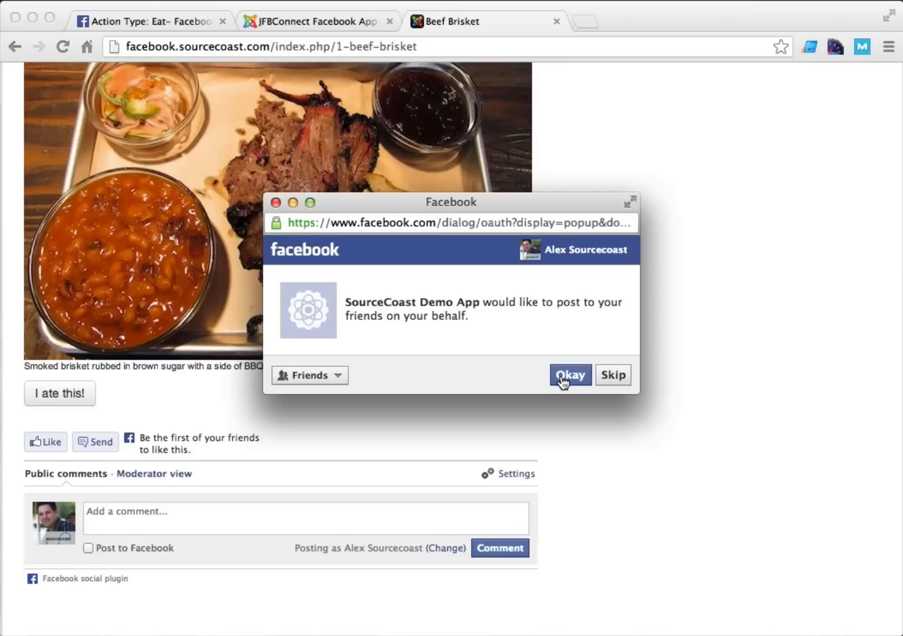
click(569, 375)
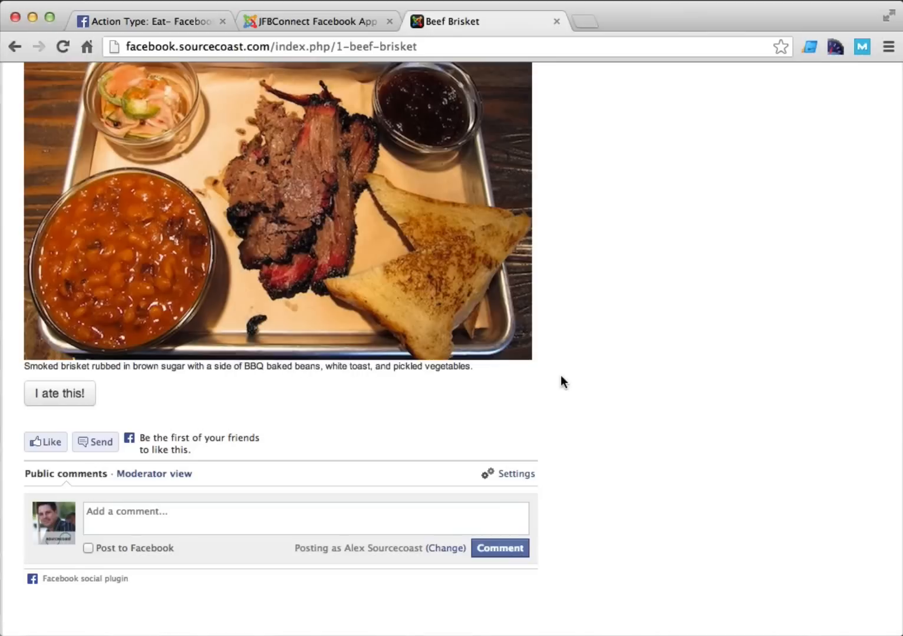
click(59, 393)
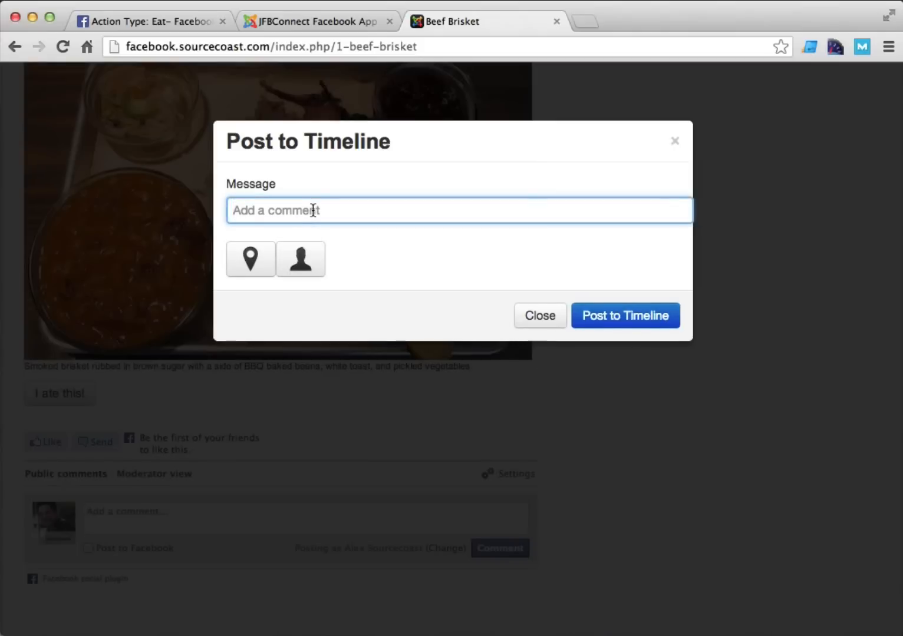
Step: Write the meal message and tag two friends, Alex and Melissa, from the suggestions
text(I just at this, it wa)
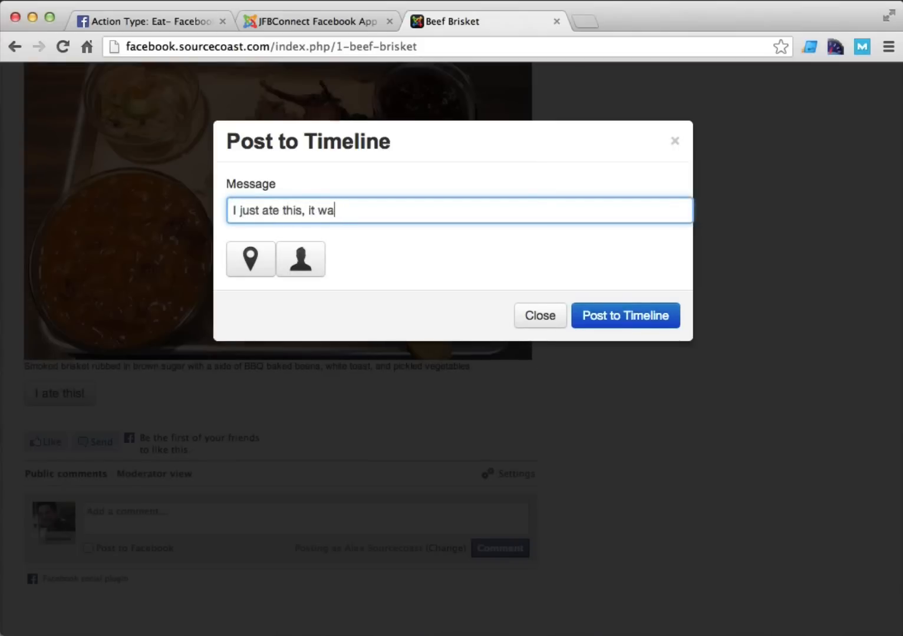
click(300, 260)
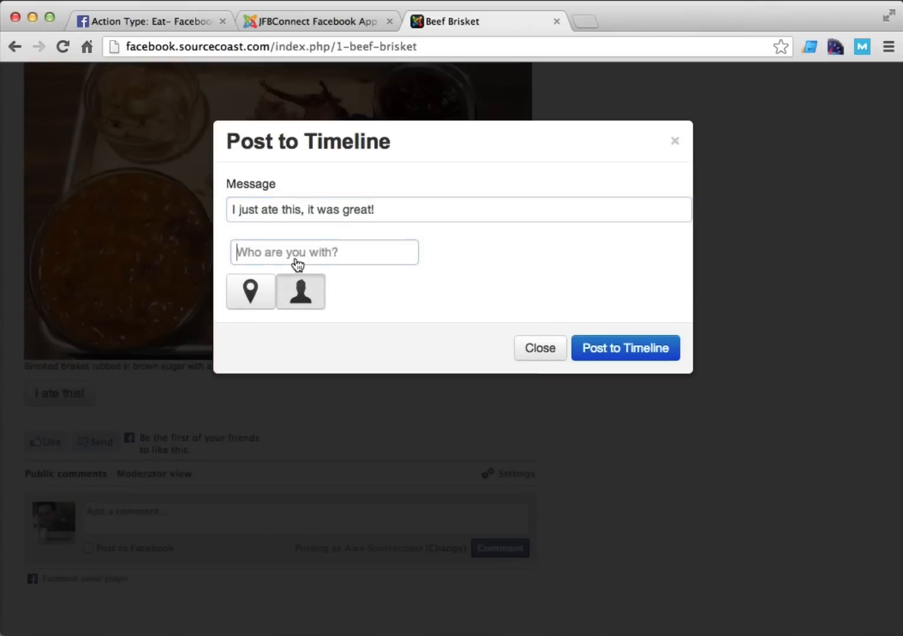
text(alex)
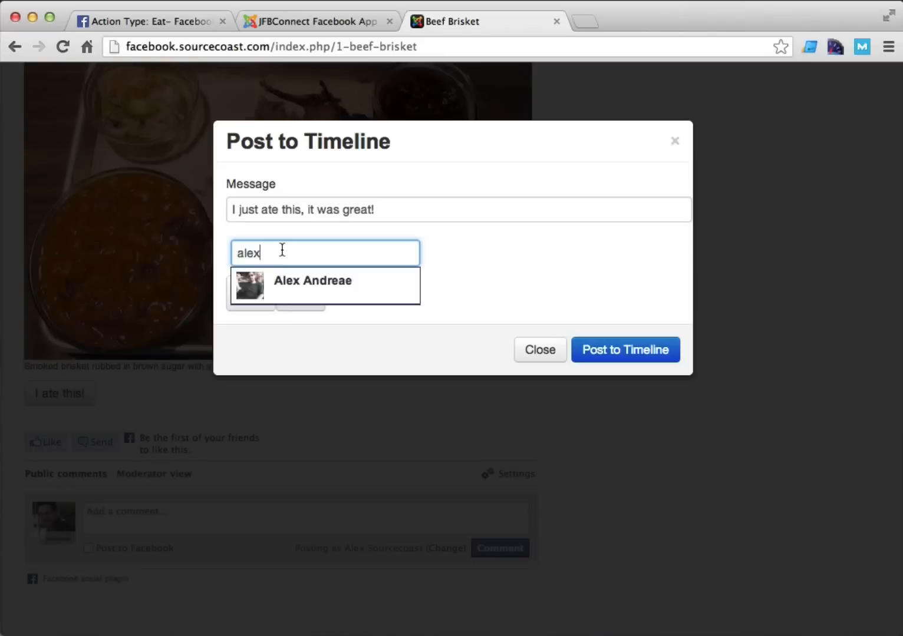
click(314, 280)
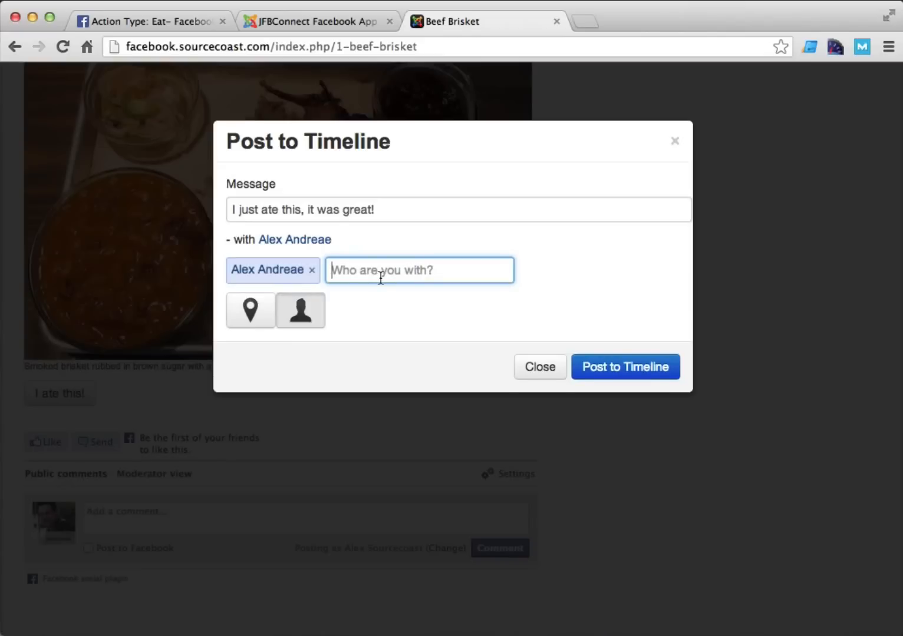
text(melis)
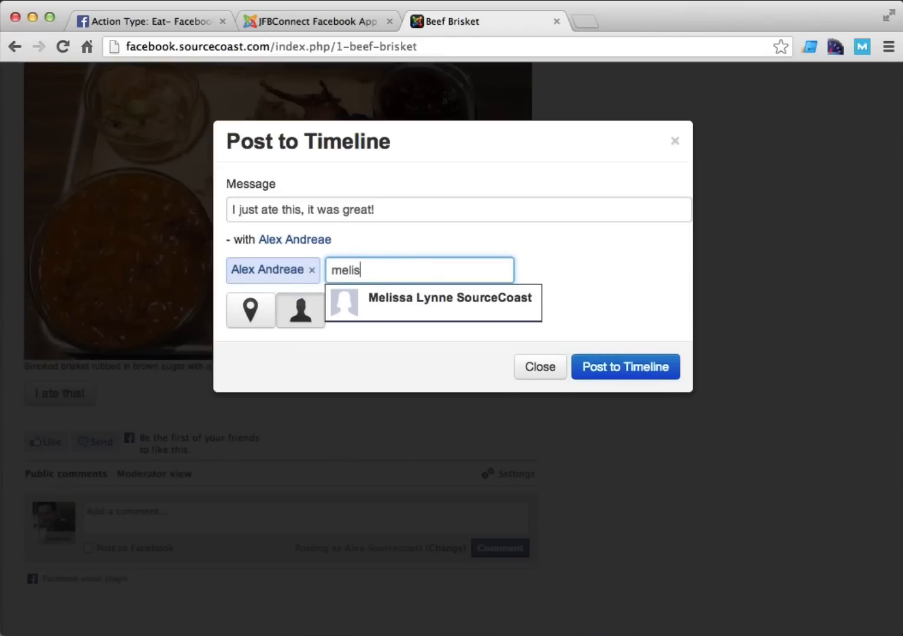
click(431, 302)
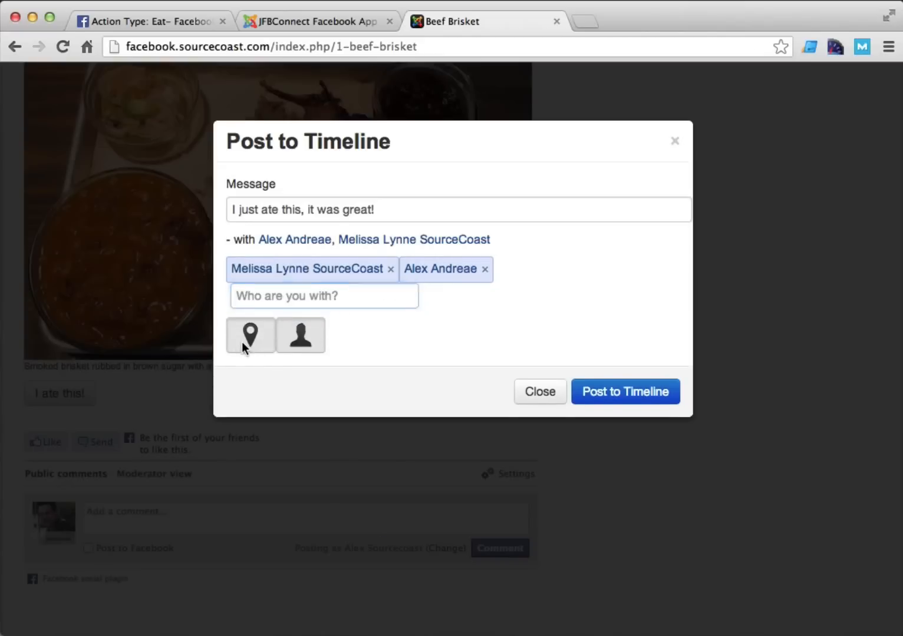
Step: Add Punta Gorda as the location where the meal was eaten
text(puta)
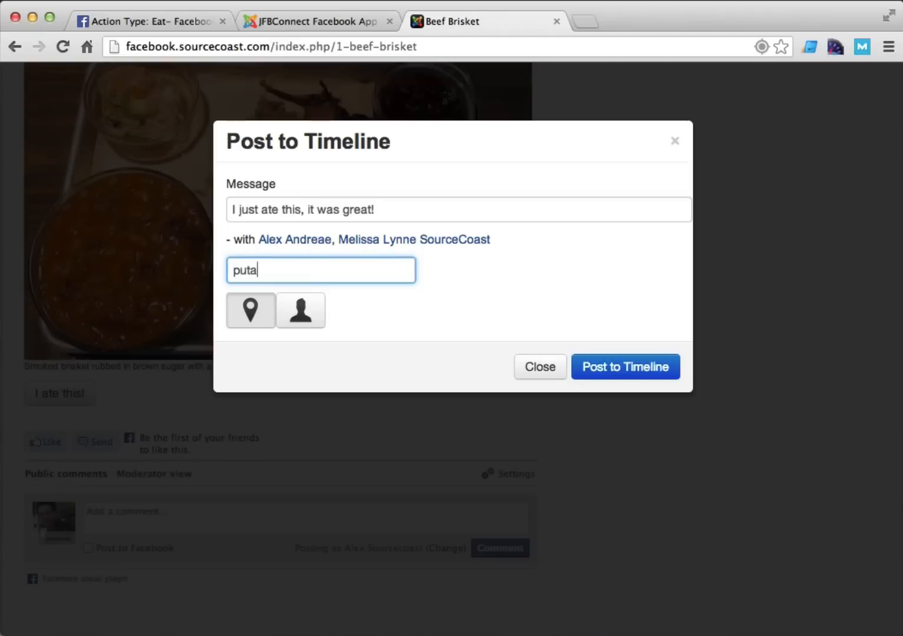
text(punta gord)
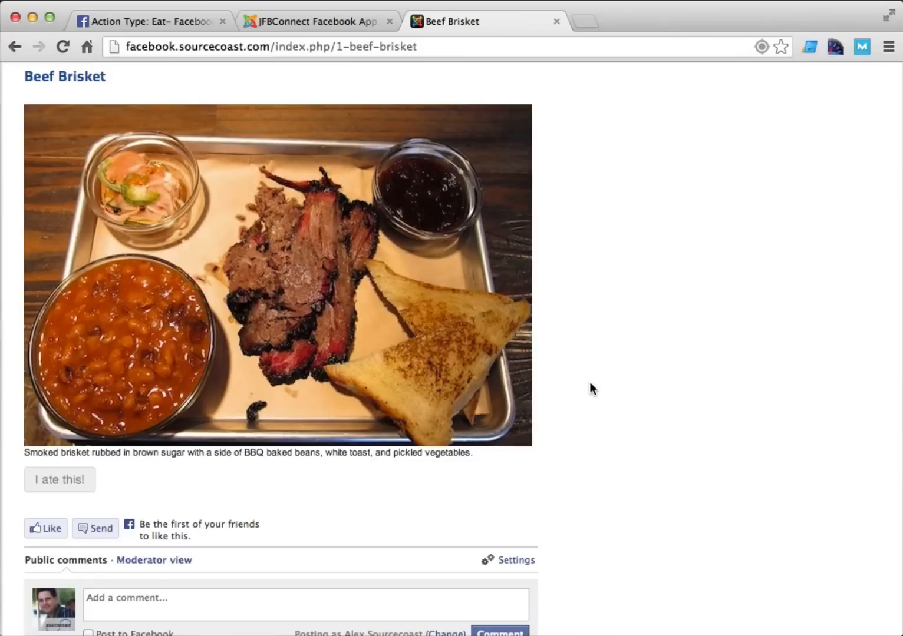
mouse_move(448, 553)
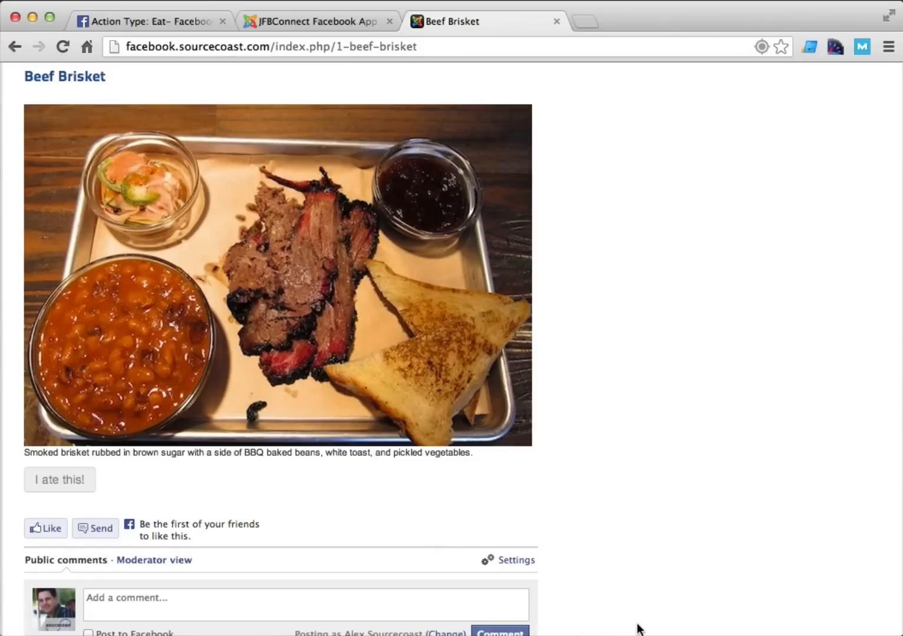
Step: After the posting confirmation, go to Sharing Options and view the Open Graph Activity page
click(59, 480)
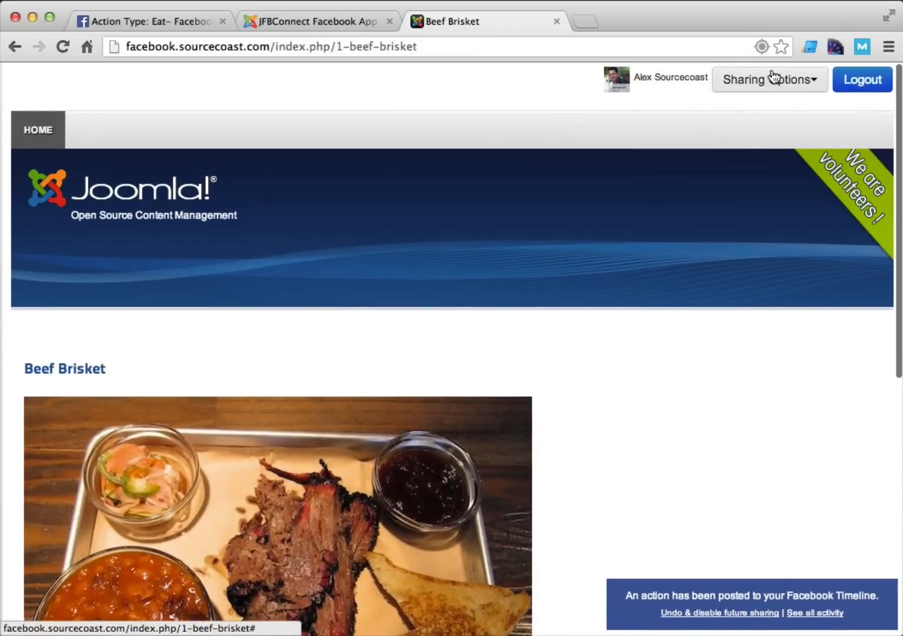
click(768, 79)
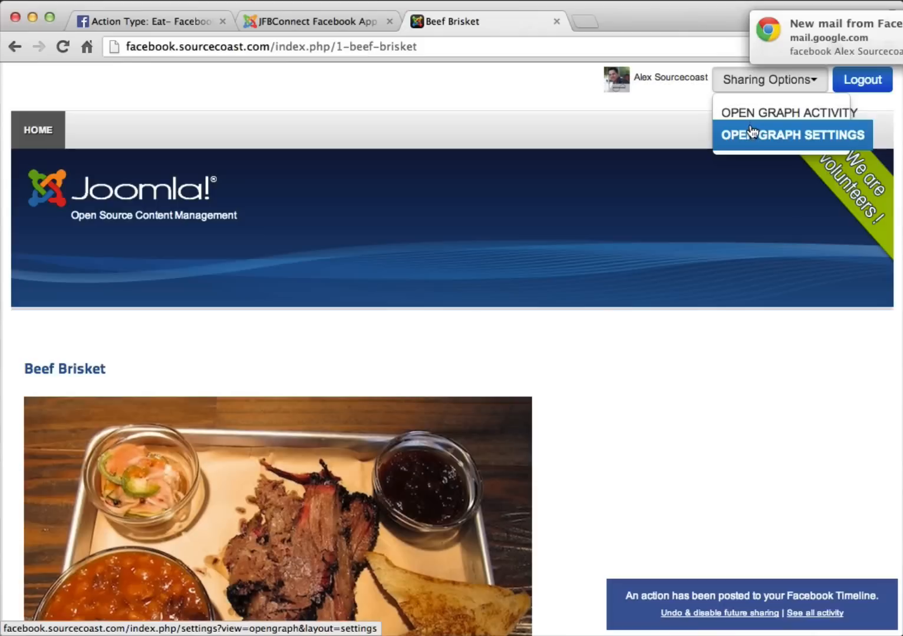
mouse_move(787, 113)
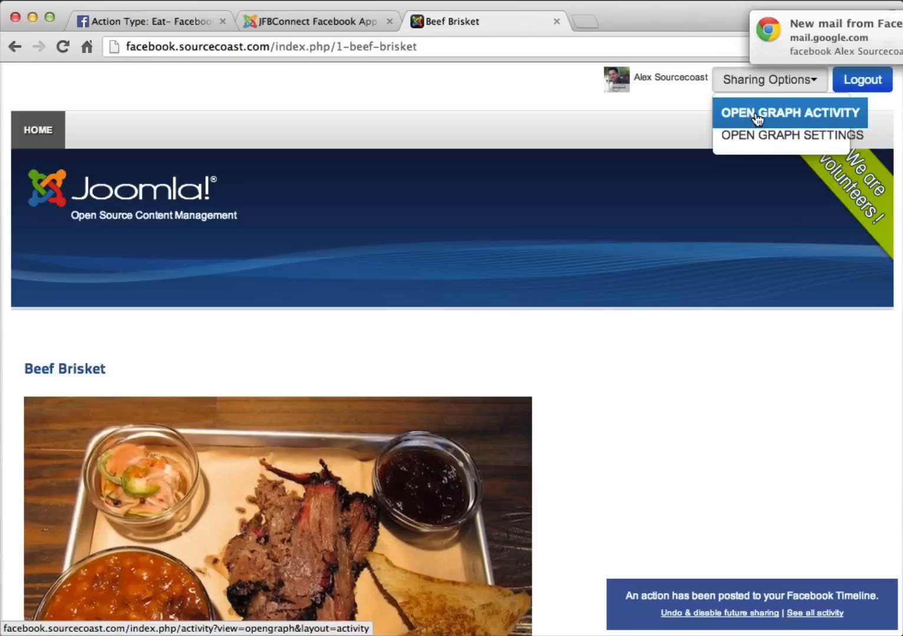
click(790, 113)
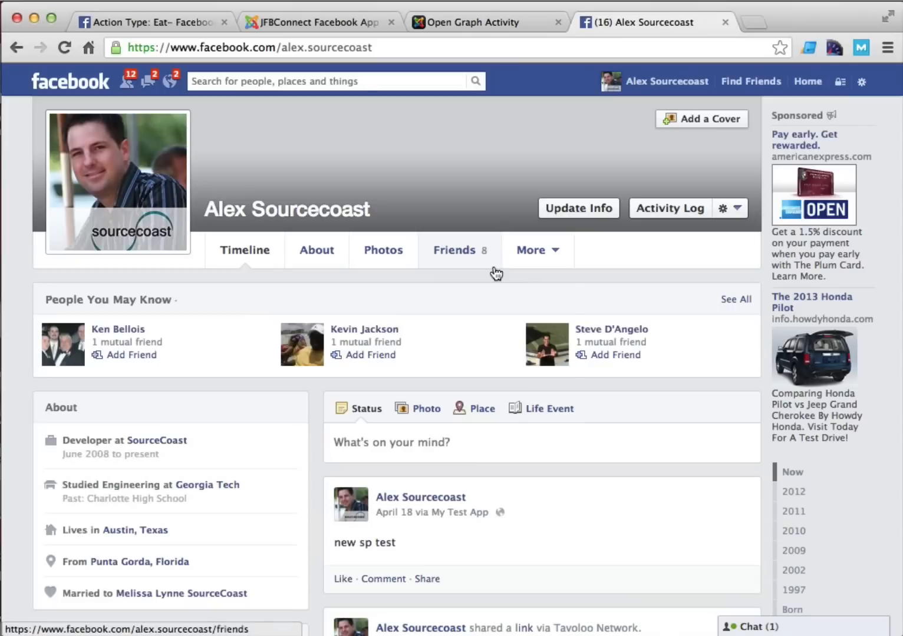
Step: Show the Activity Log and highlight today's 'ate Beef Brisket' entry with tagged friends at Punta Gorda
click(669, 207)
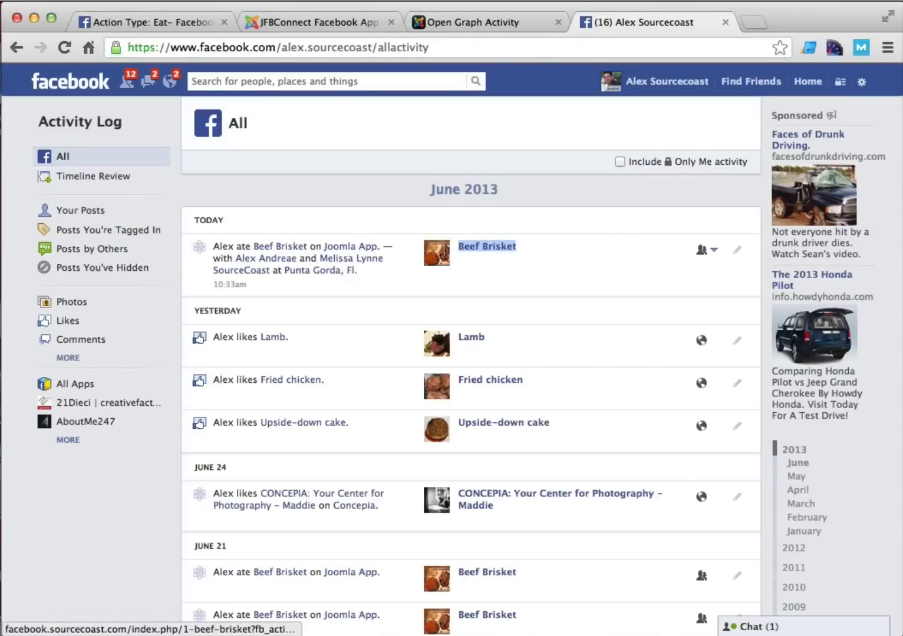
drag(214, 246, 356, 271)
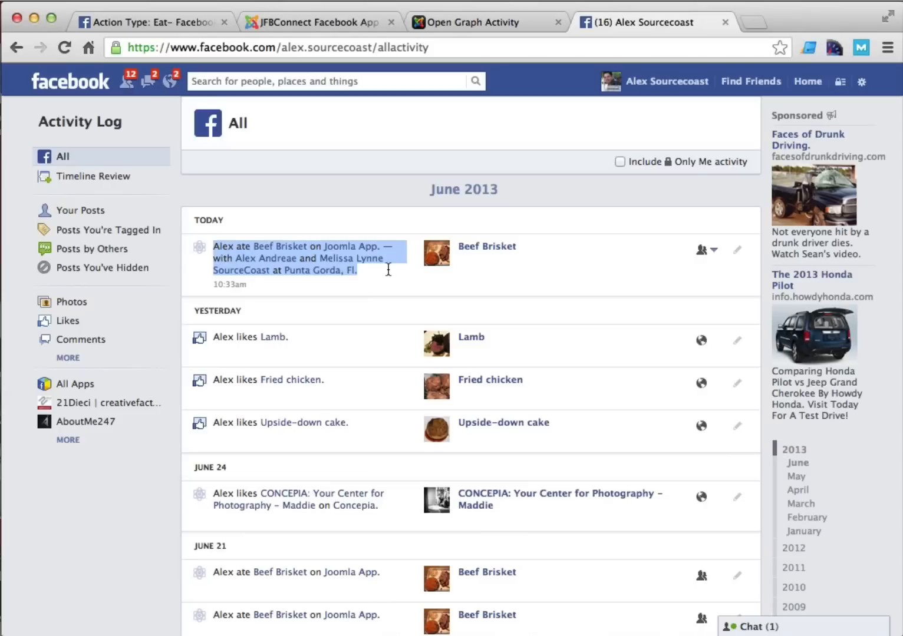
click(387, 270)
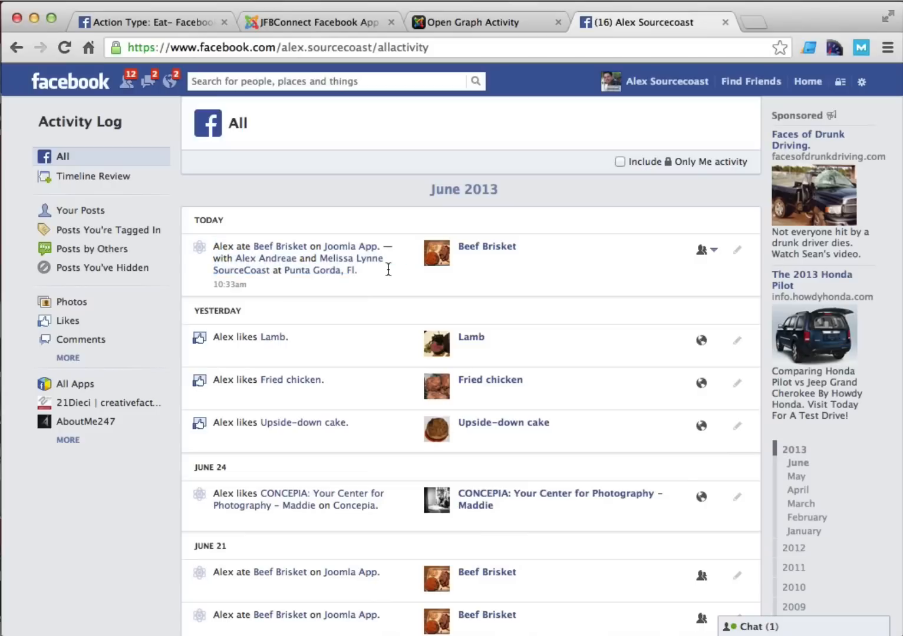